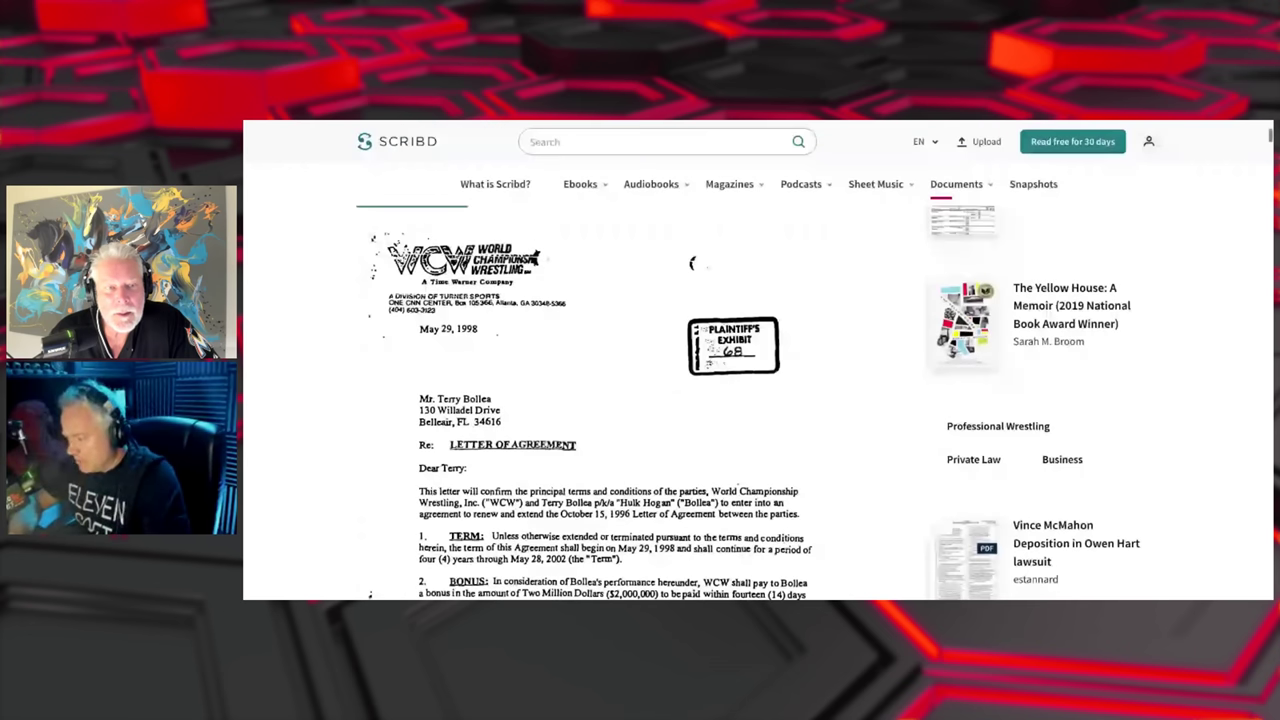
Scroll past the WCW letterhead to section 3, Pay Per View Events, on page one
scroll("down", 3)
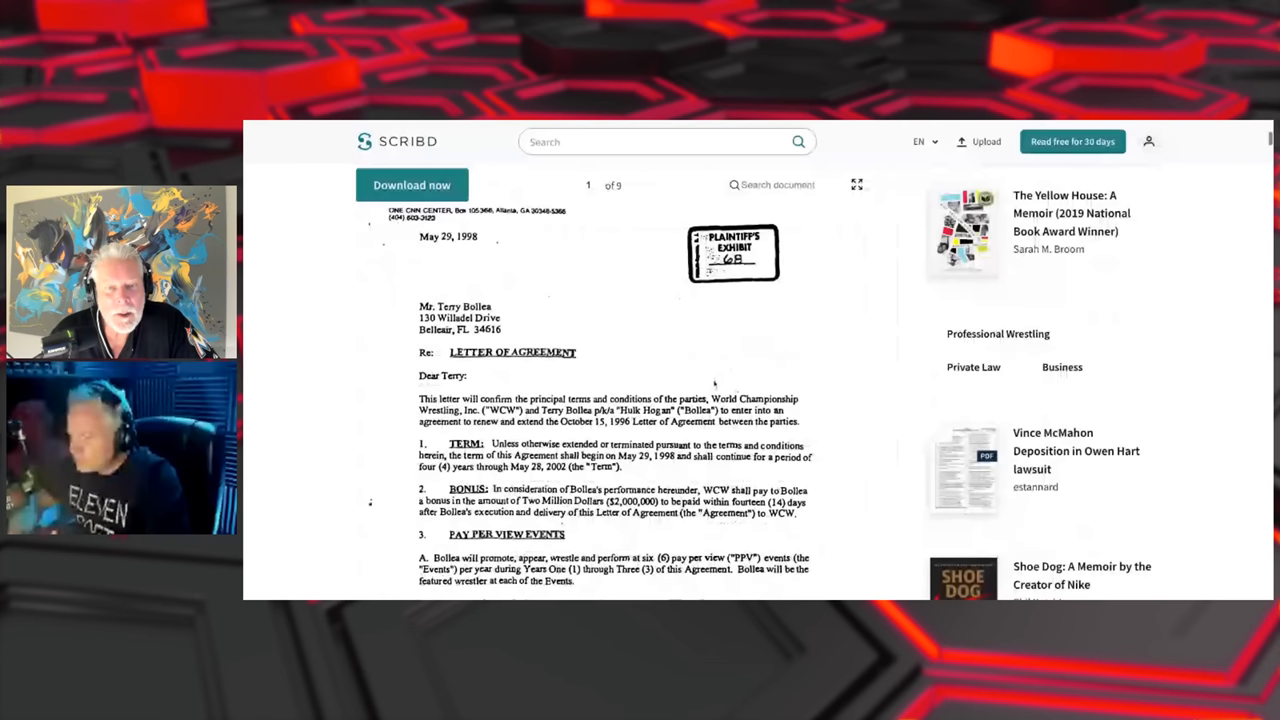
scroll("down", 3)
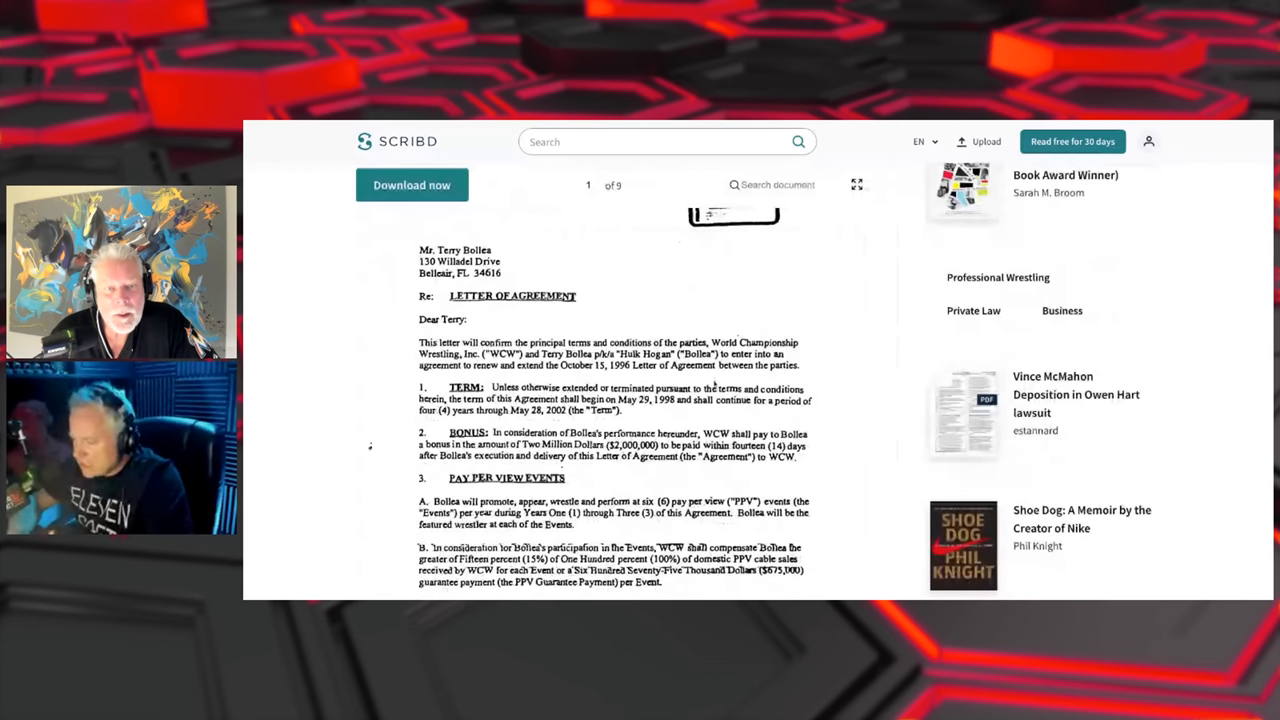
scroll("down", 3)
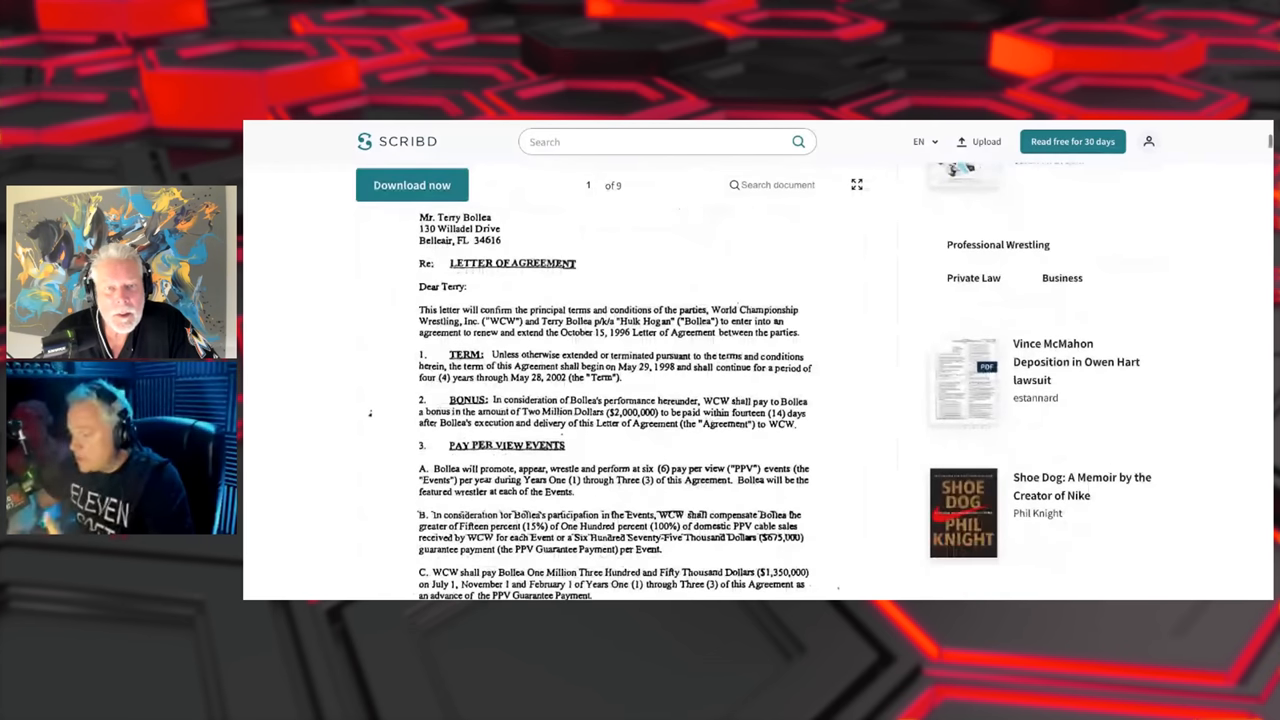
scroll("down", 3)
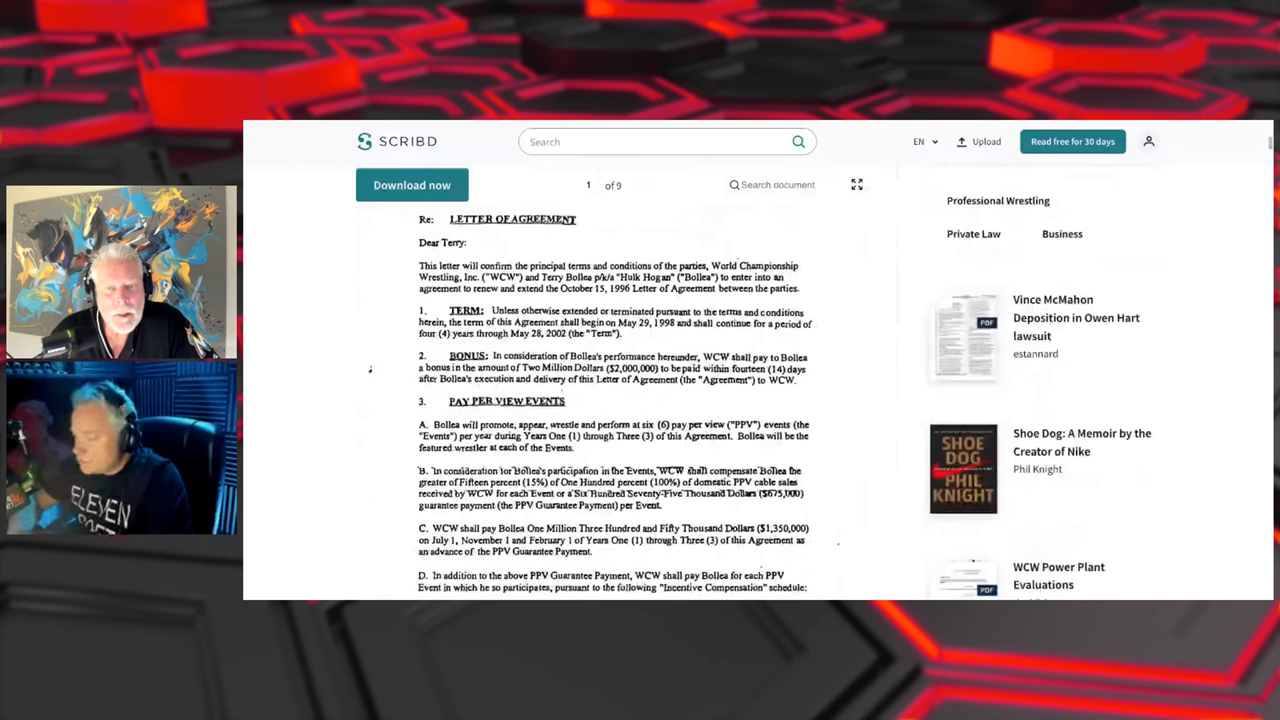
scroll("down", 3)
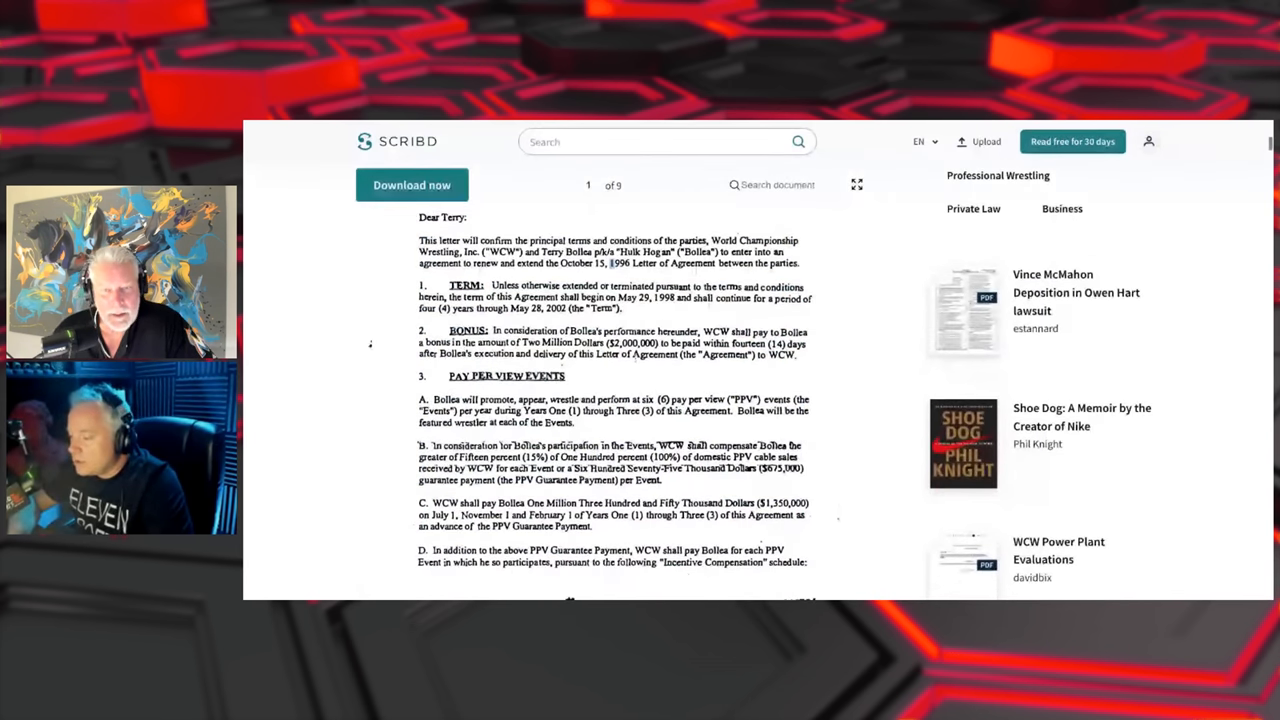
scroll("down", 3)
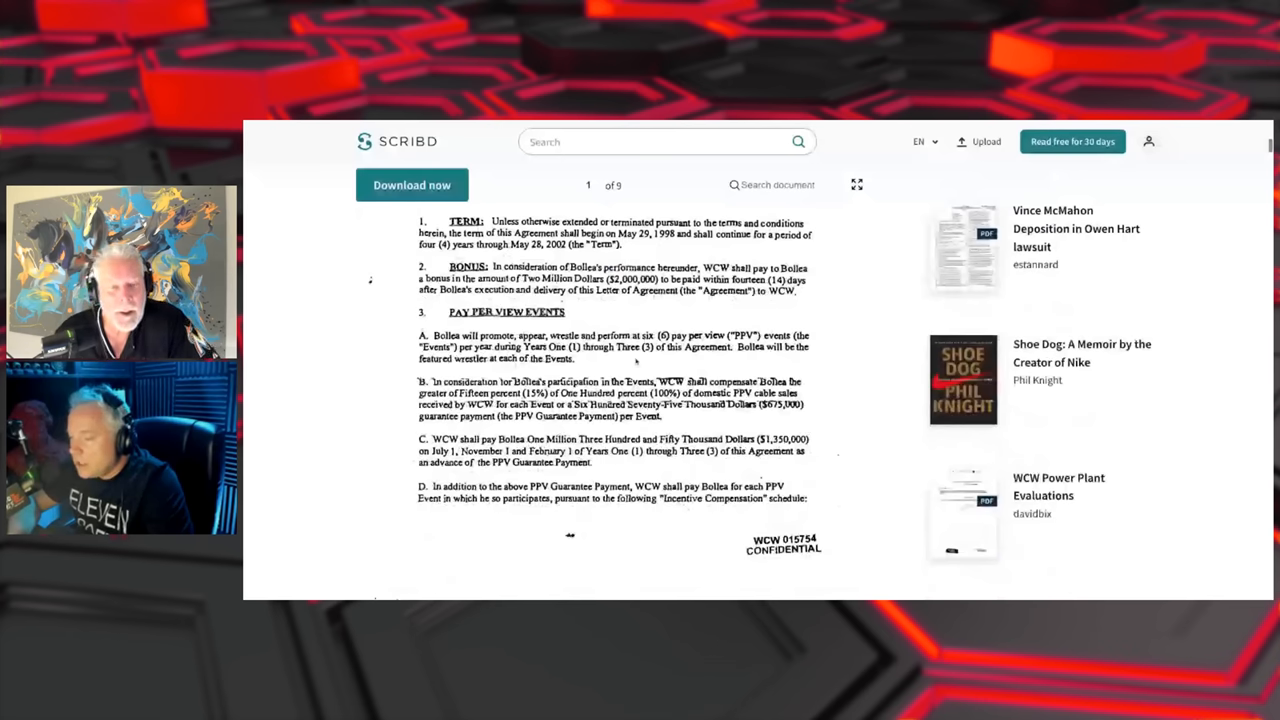
scroll("down", 3)
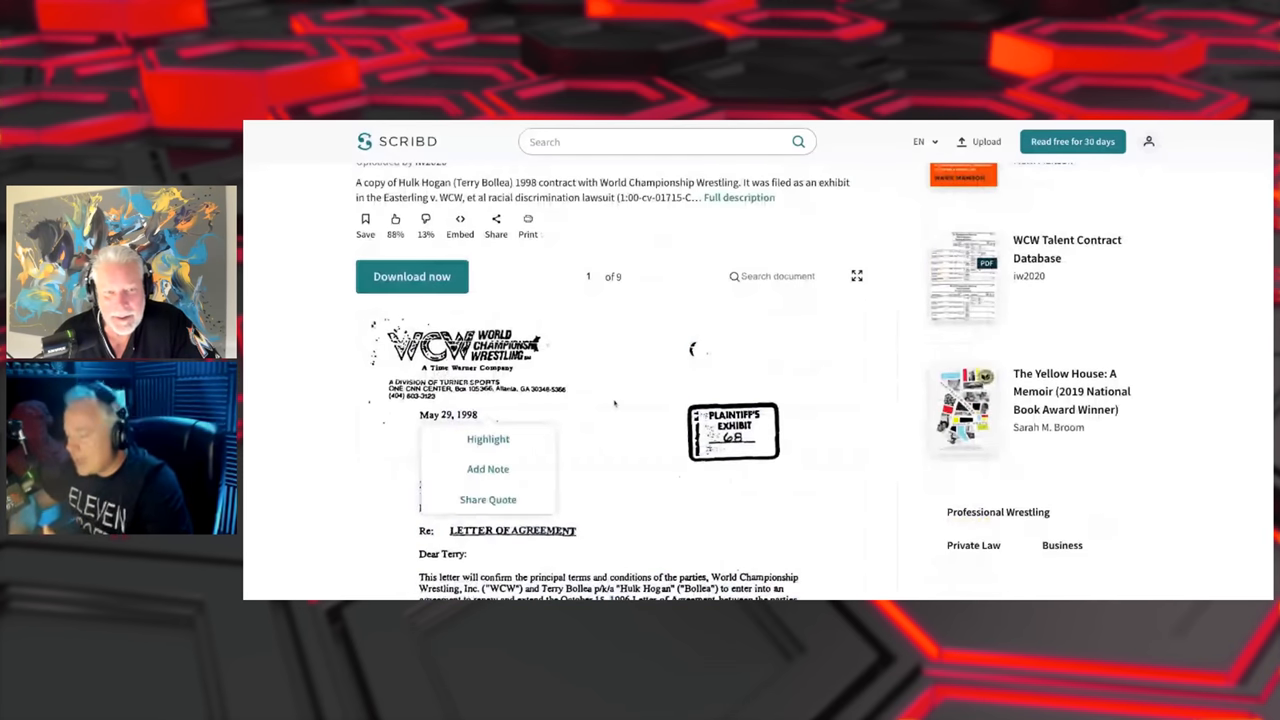
scroll("down", 3)
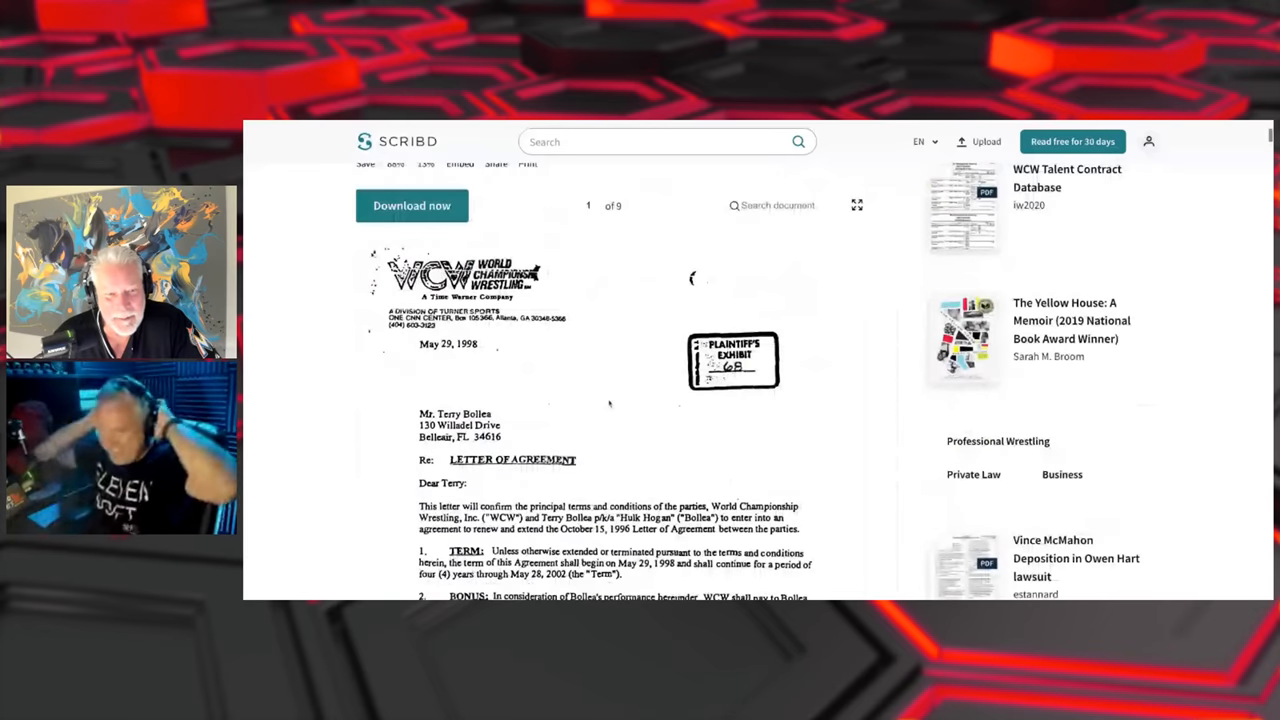
scroll("down", 3)
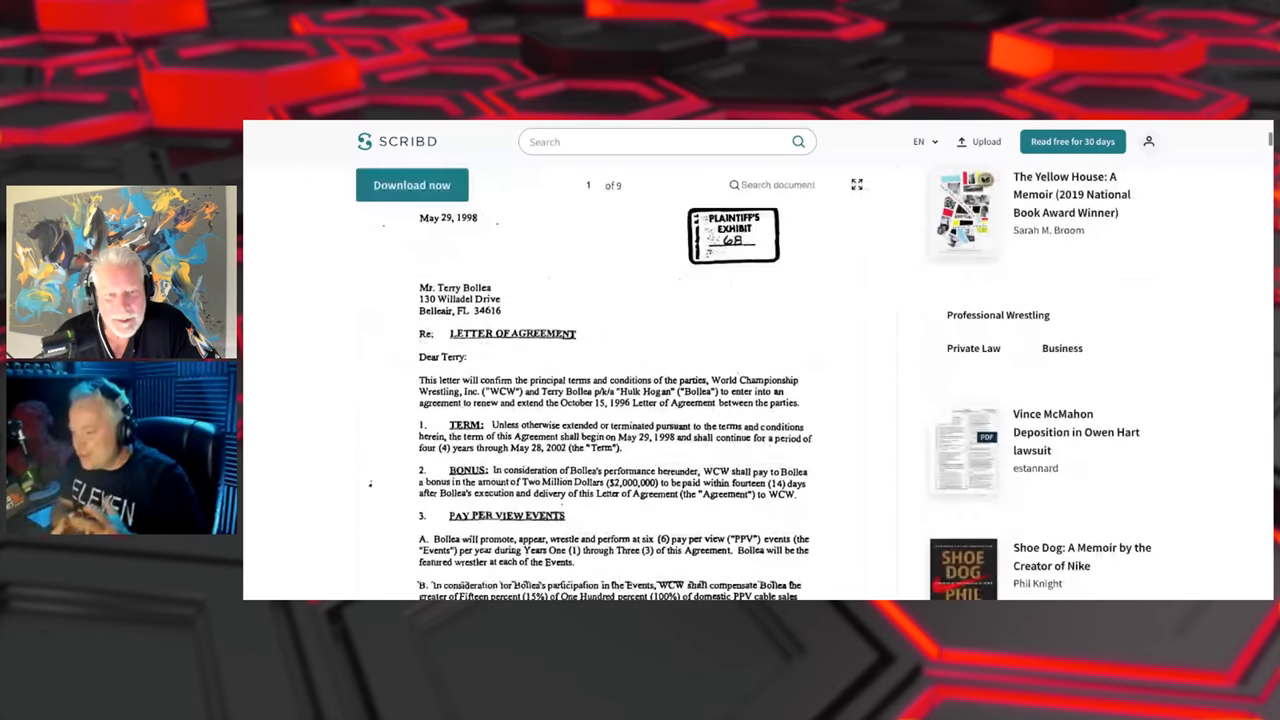
scroll("down", 3)
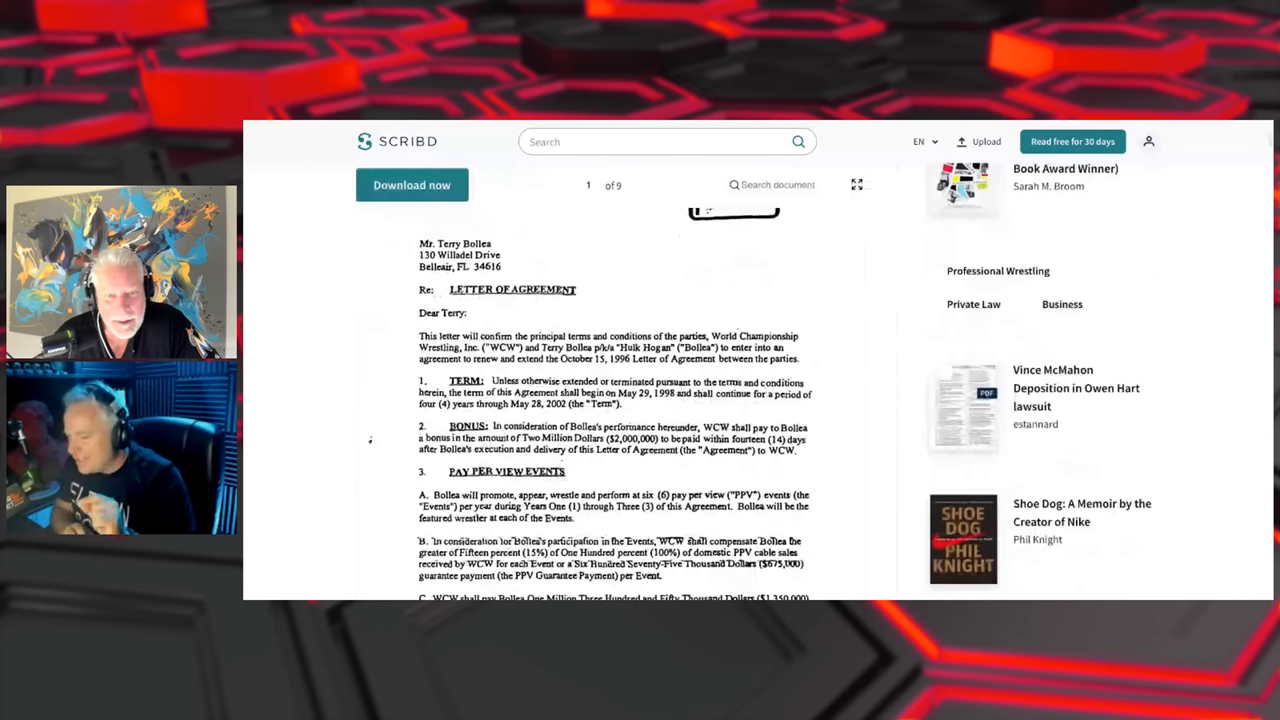
scroll("down", 3)
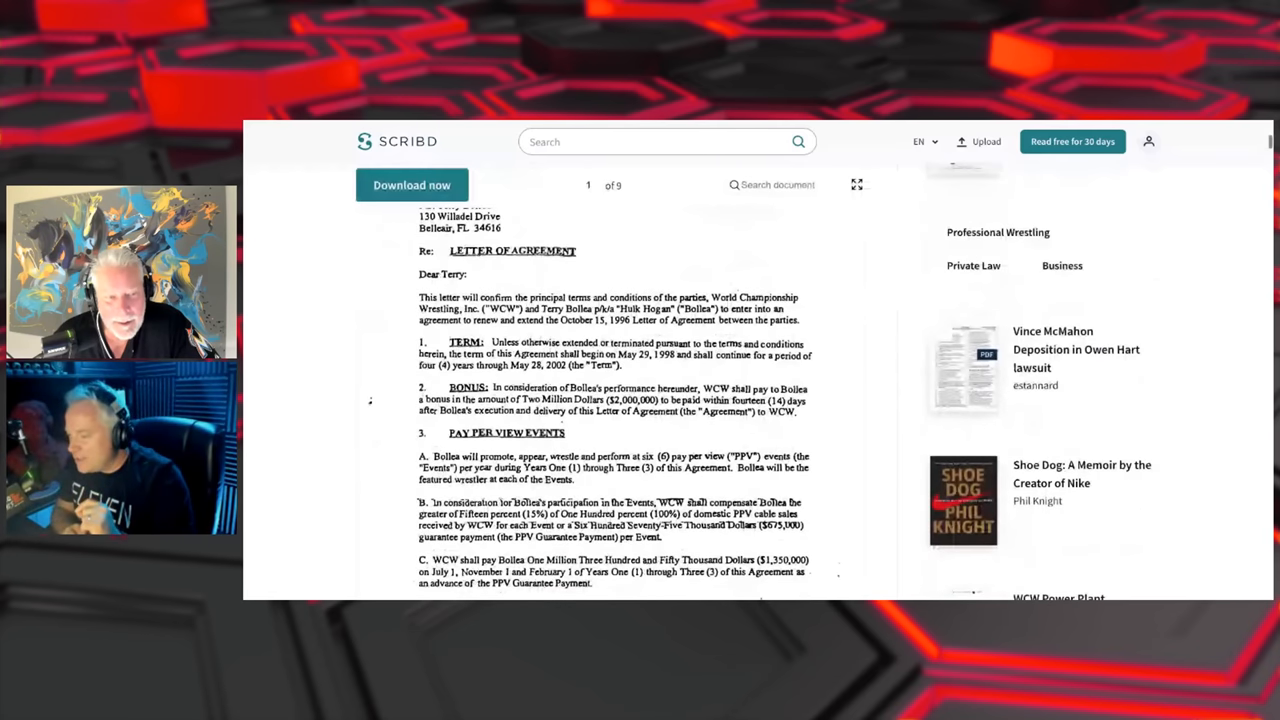
scroll("down", 3)
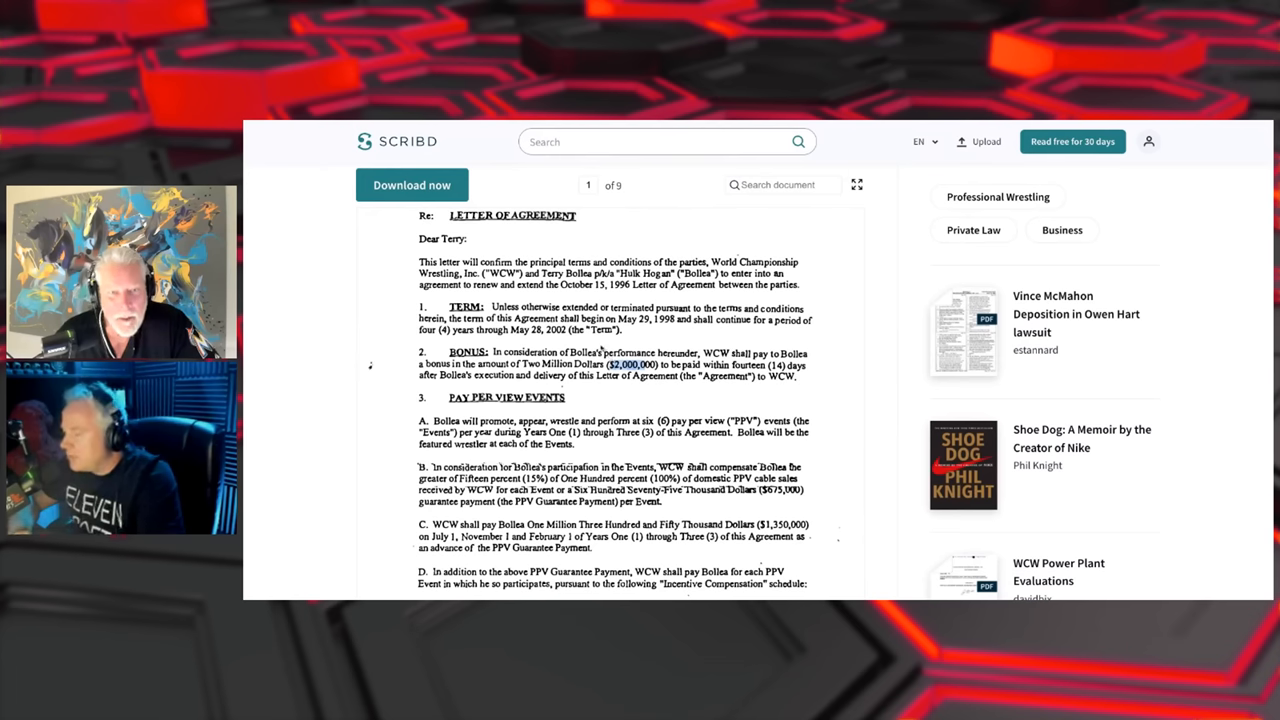
Scroll to the bottom of page one, past the WCW 015754 CONFIDENTIAL stamp
scroll("down", 3)
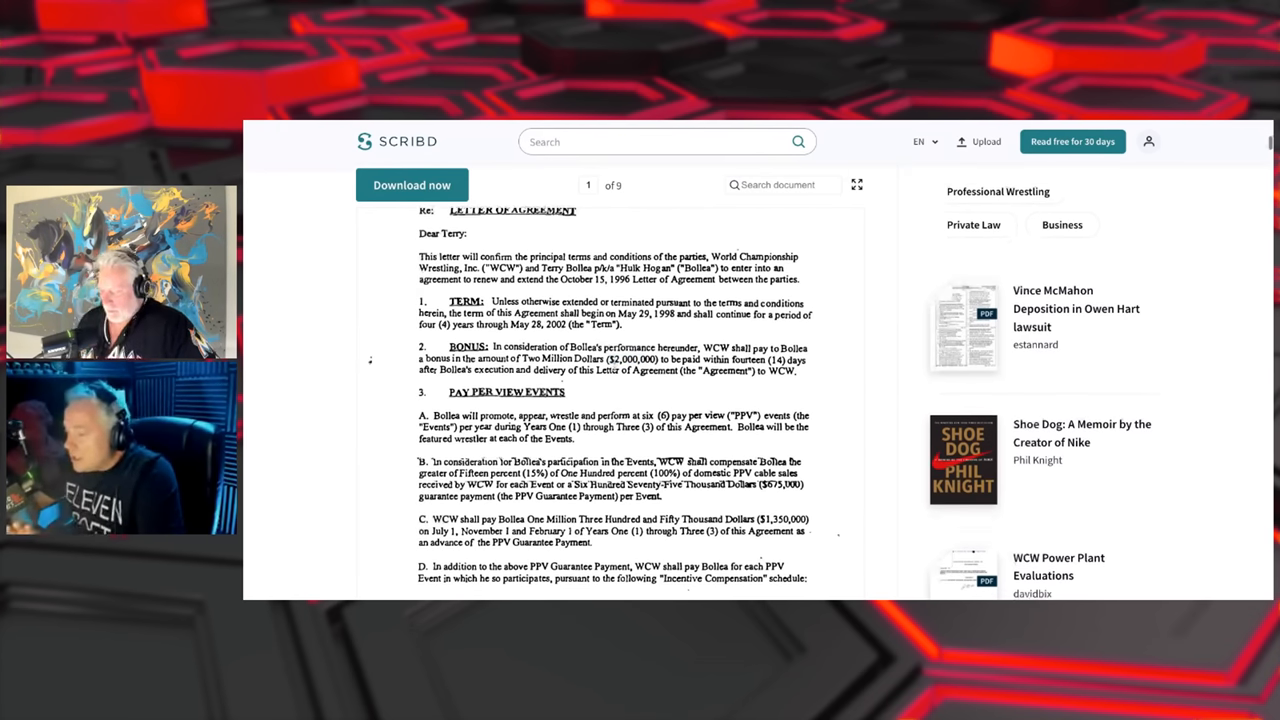
scroll("down", 3)
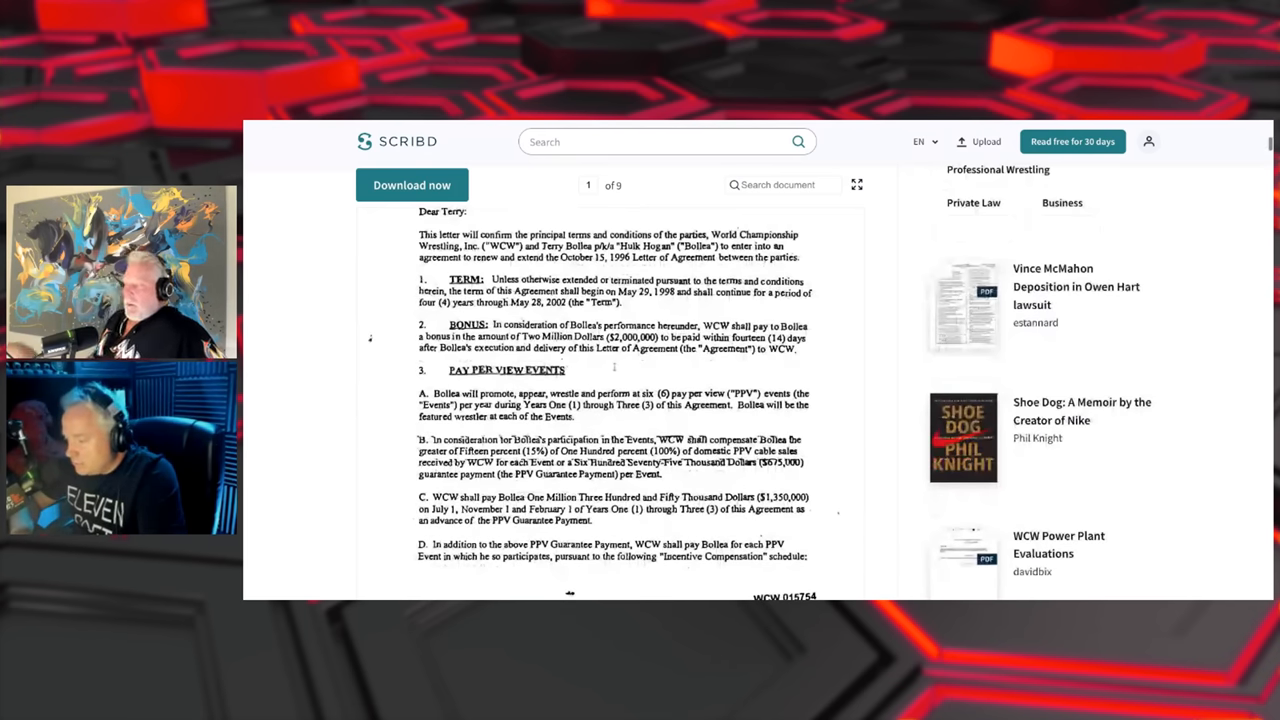
scroll("down", 3)
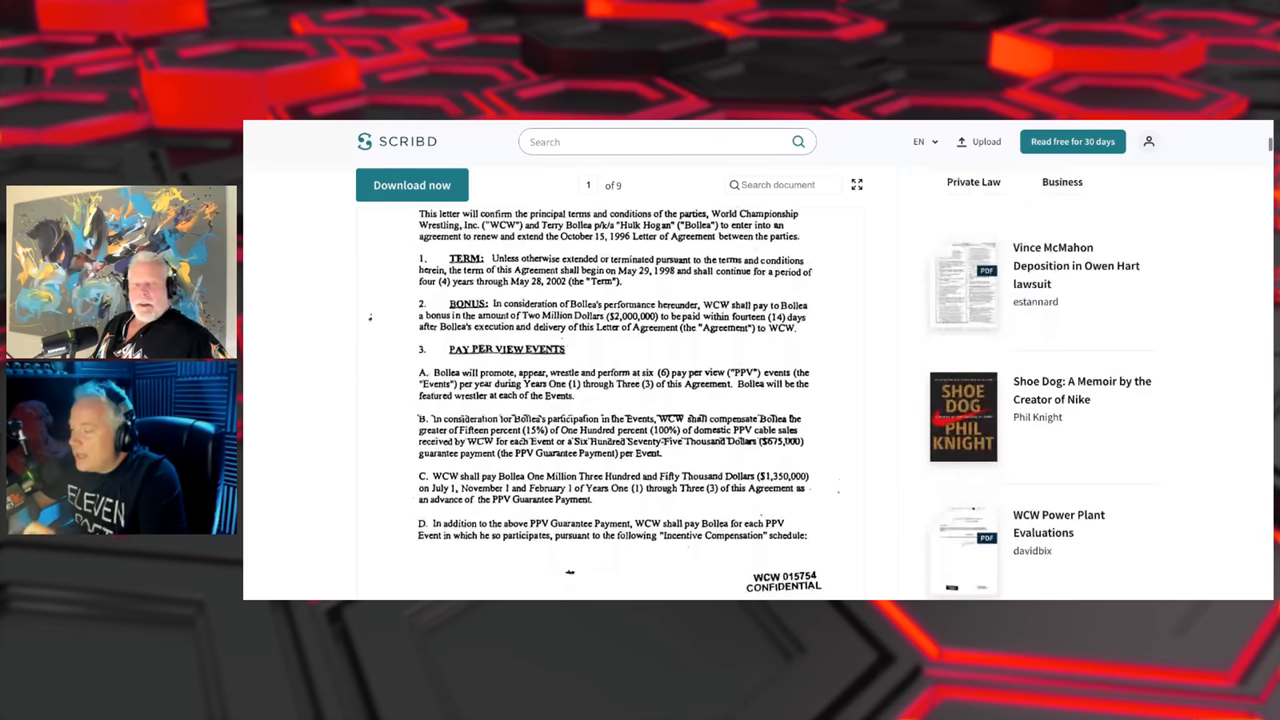
scroll("down", 3)
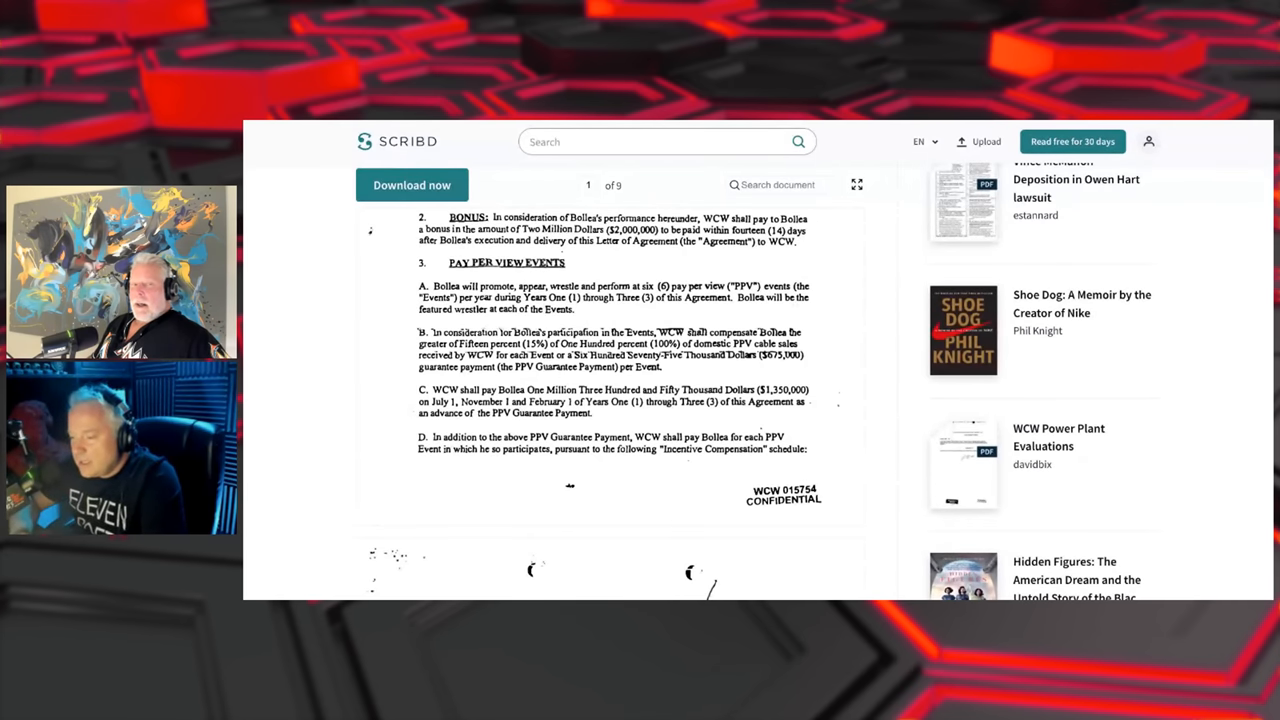
Scroll into page two to the Buy Rate table and section 4, Nitro and Thunder Appearances
scroll("down", 3)
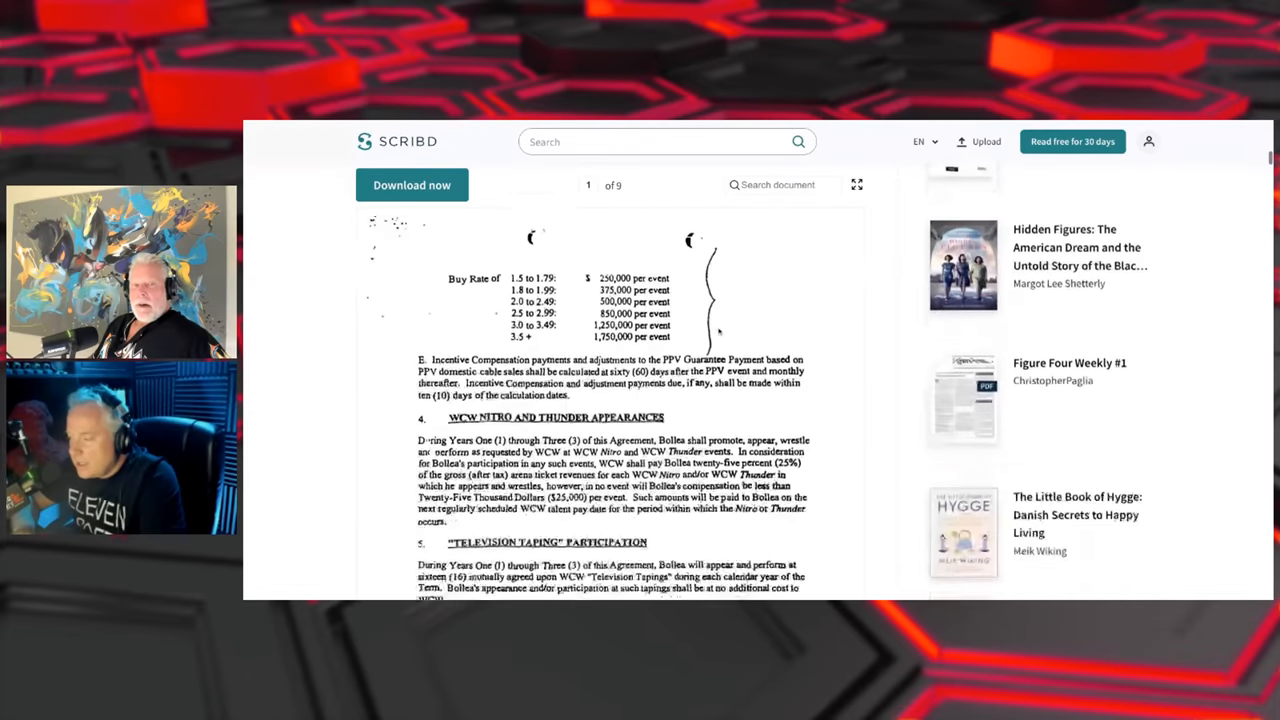
scroll("down", 3)
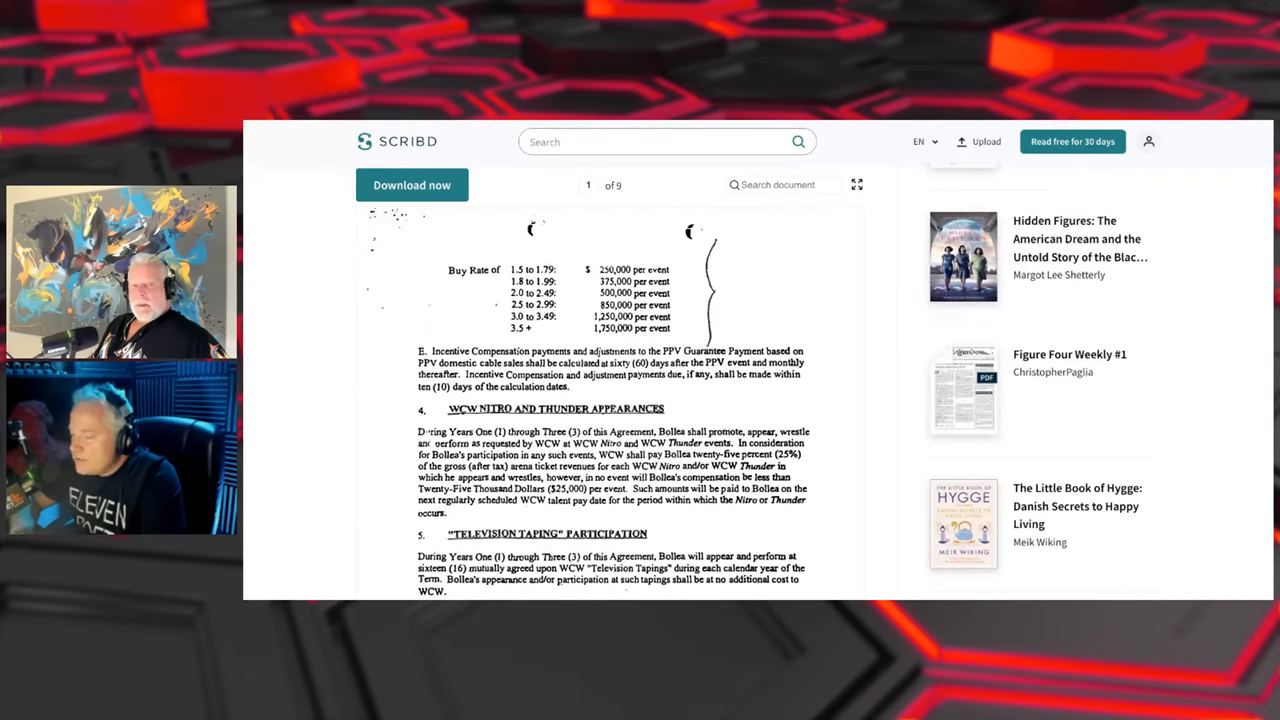
scroll("down", 3)
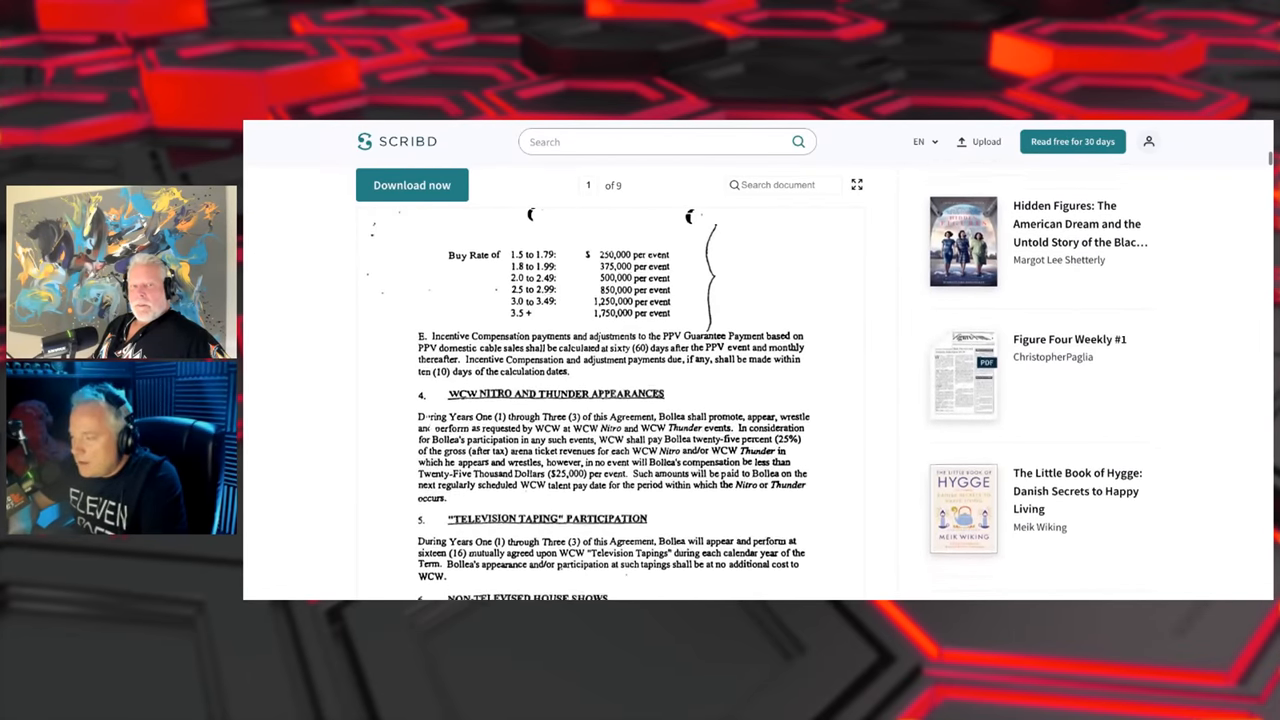
scroll("down", 3)
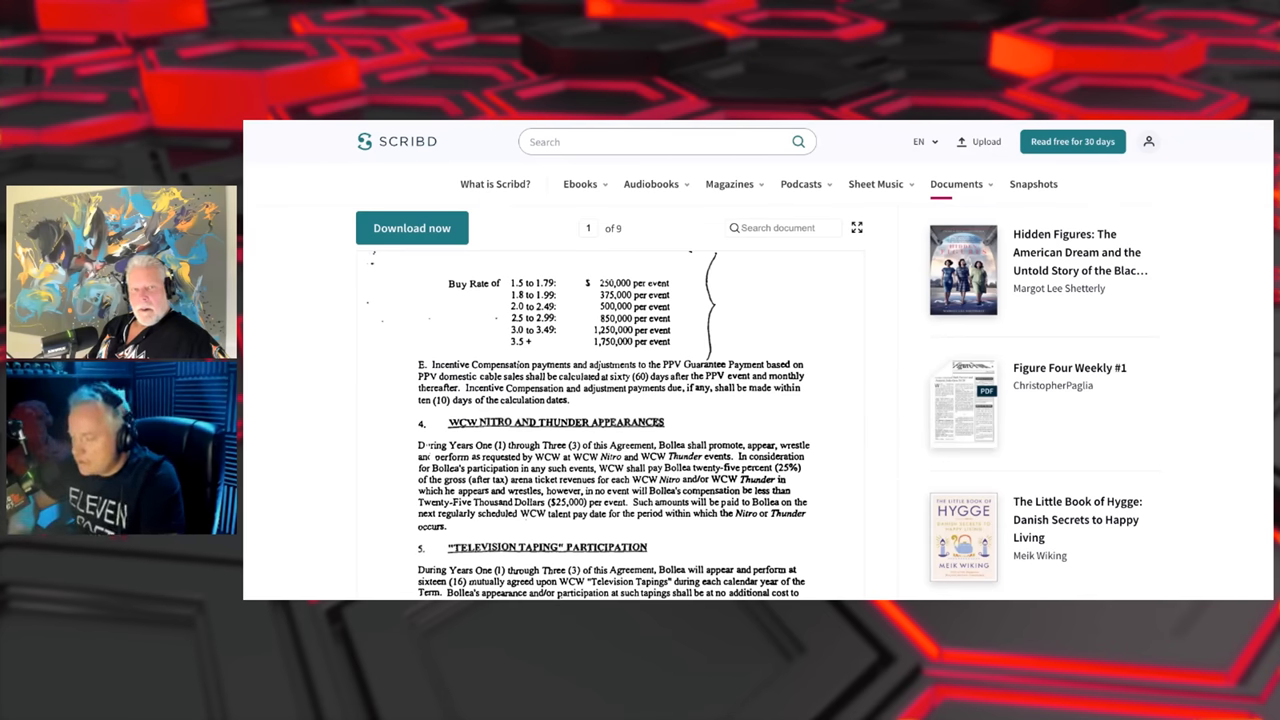
Scroll to the page-one-to-two break with the confidential stamp above the buy-rate schedule
scroll("down", 3)
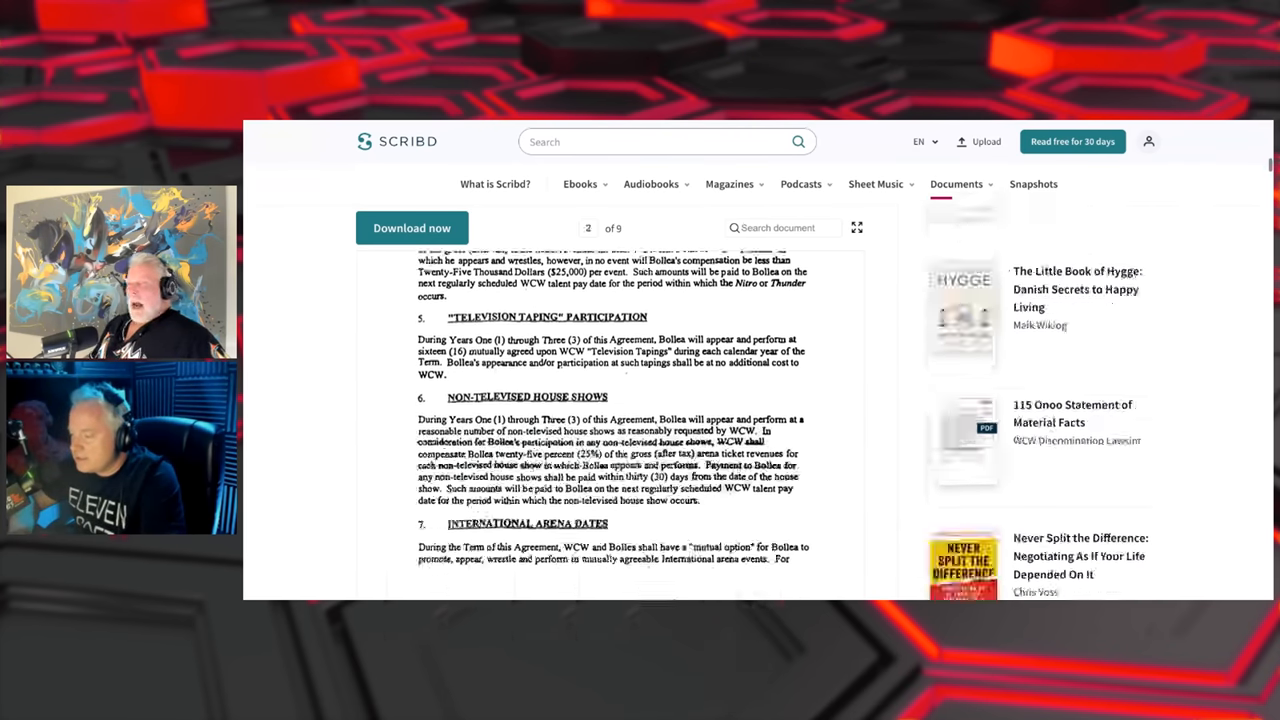
scroll("down", 3)
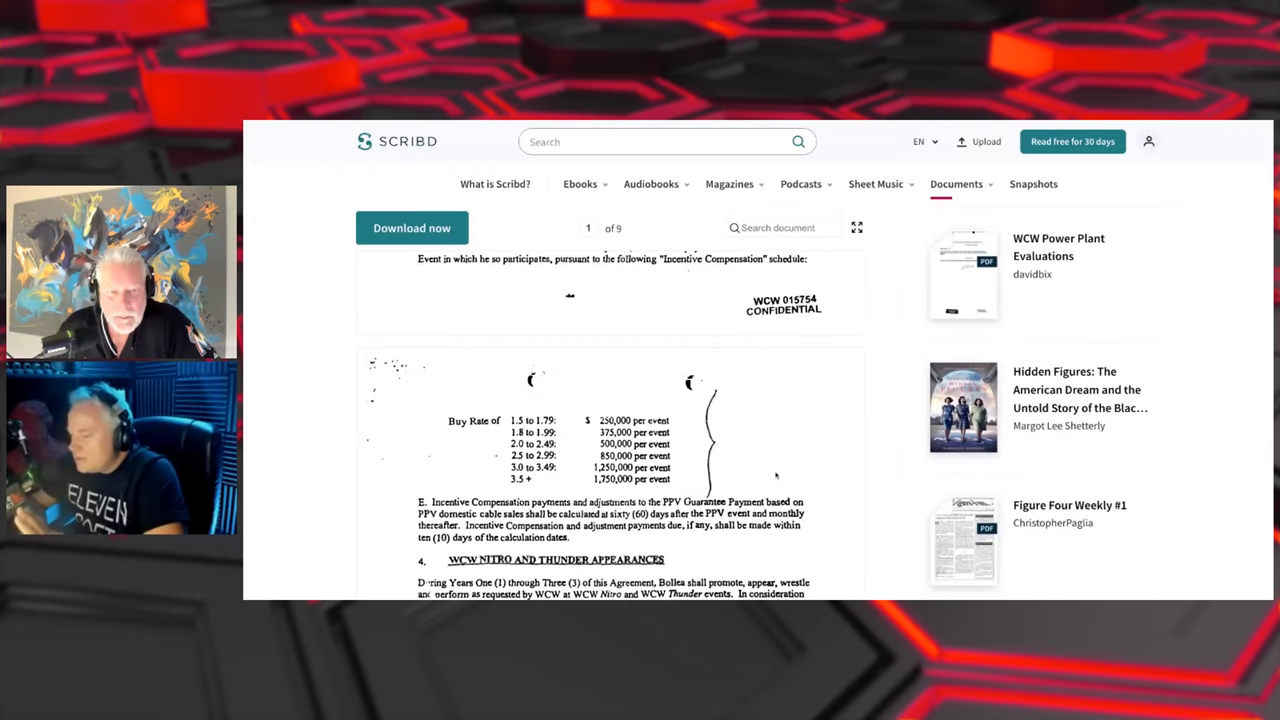
Scroll page two to show sections 4 through 6, Nitro and Thunder through house shows
scroll("down", 3)
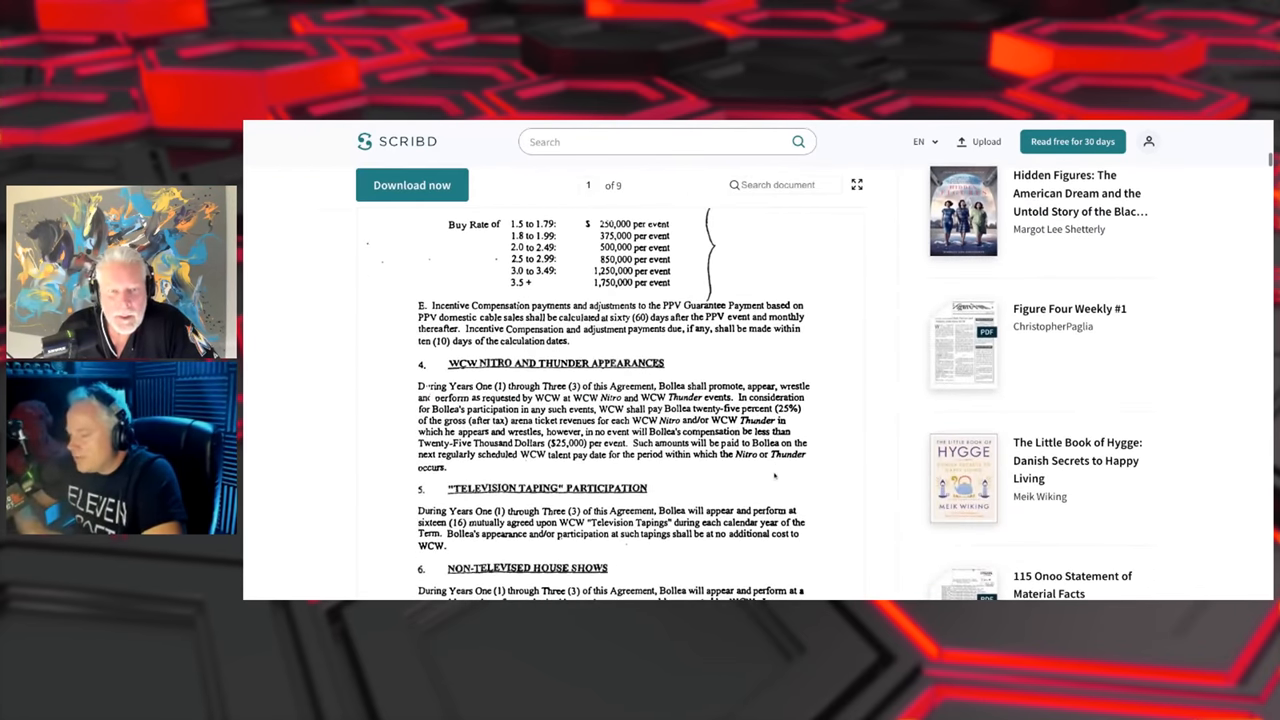
scroll("down", 3)
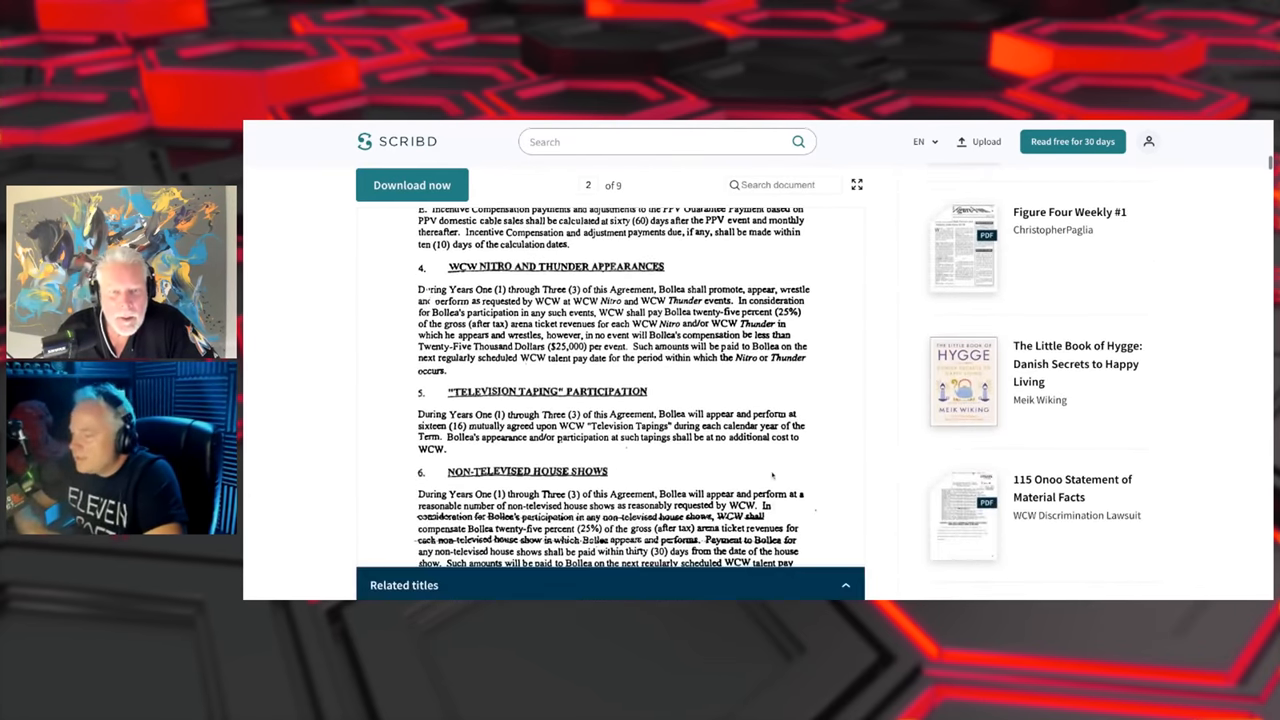
scroll("down", 3)
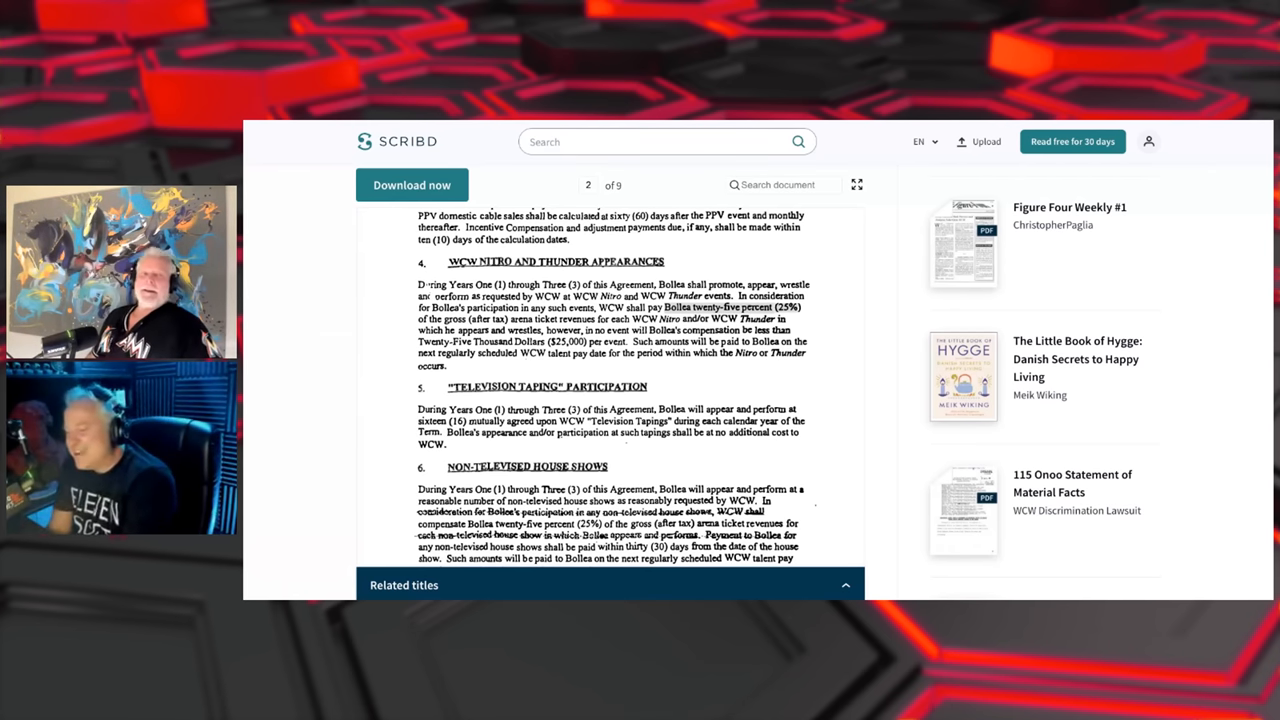
Search the document for 'per diem' and then for 'house show'
left_click(667, 141)
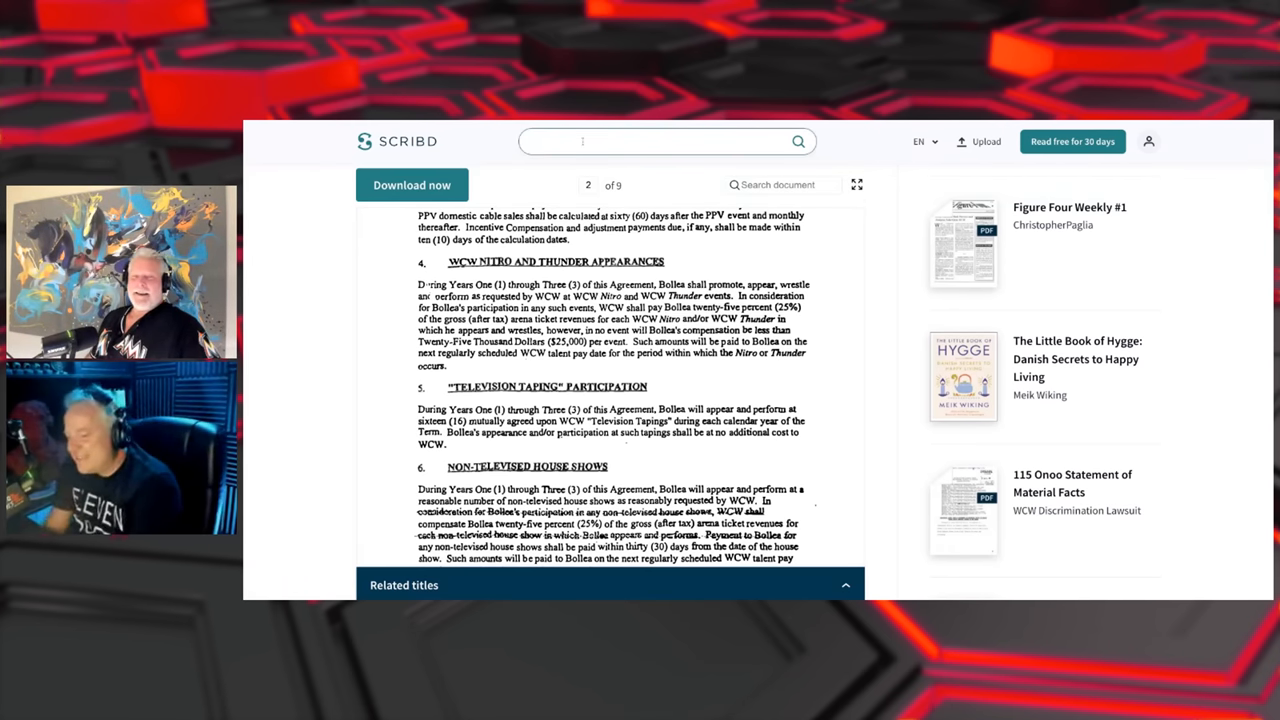
type("per diem")
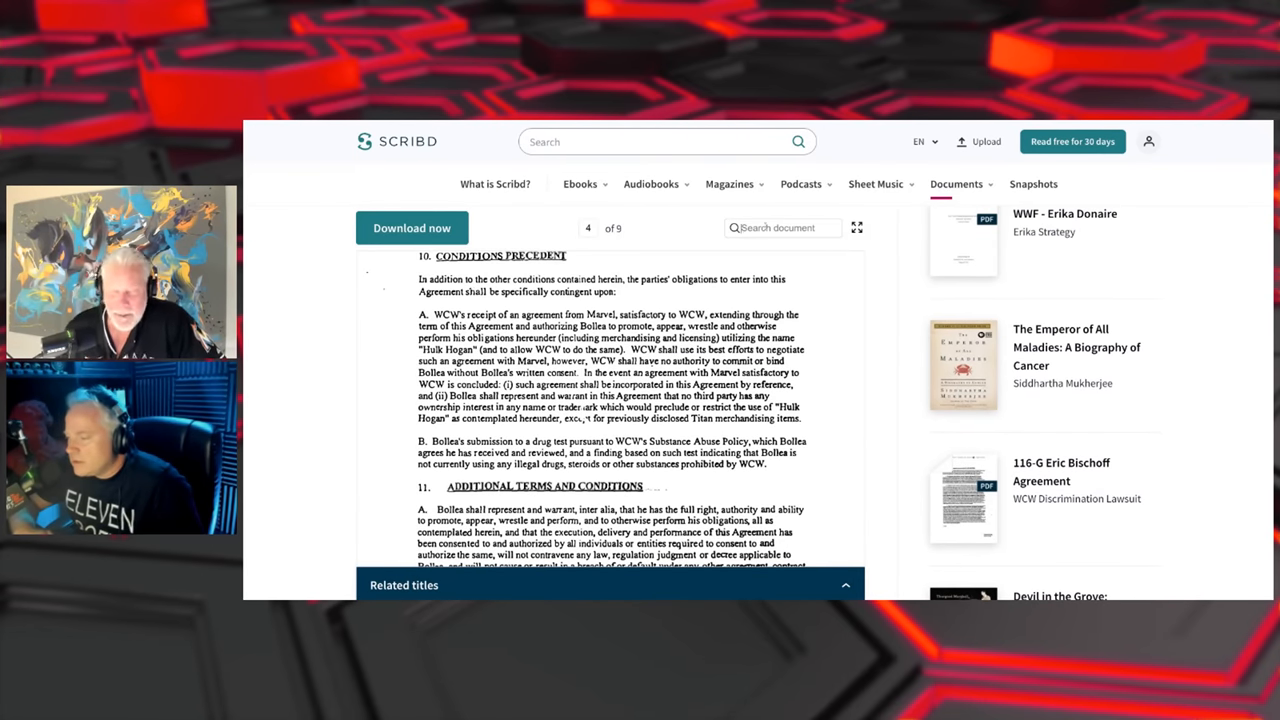
type("house show")
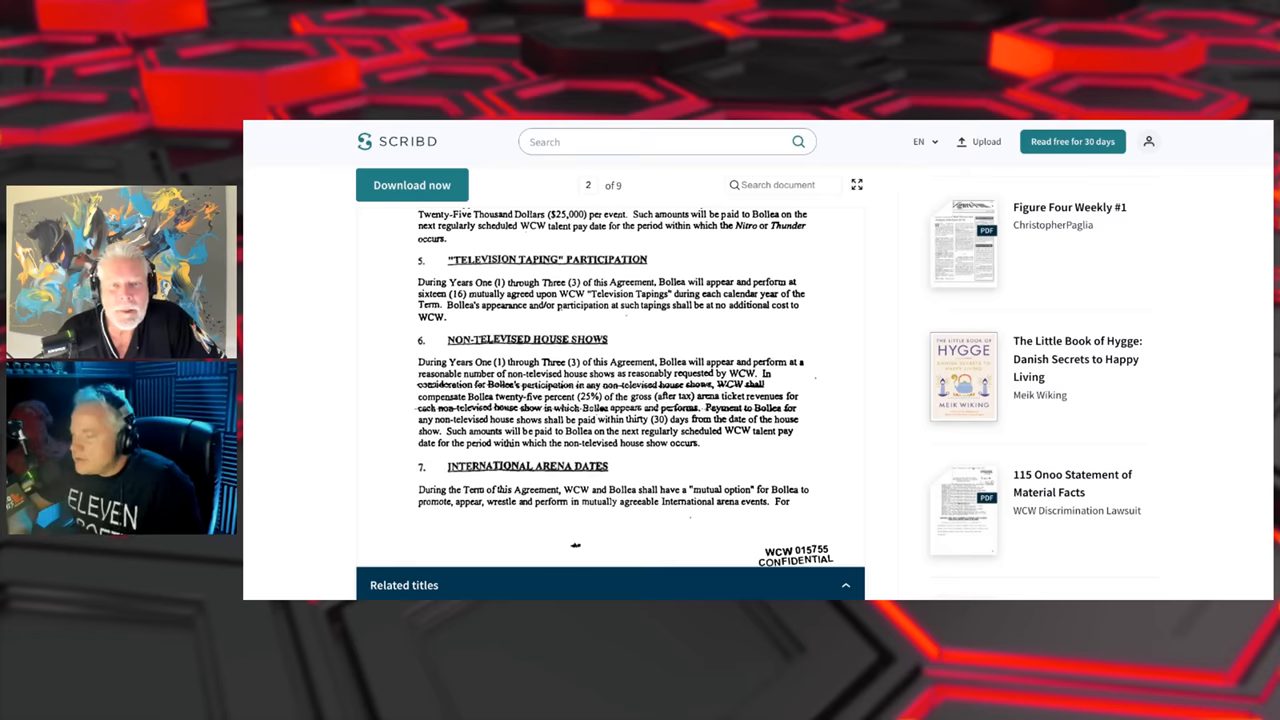
Scroll to page three's section 9, Merchandising and Licensing Activities, and its numbered uses
scroll("down", 3)
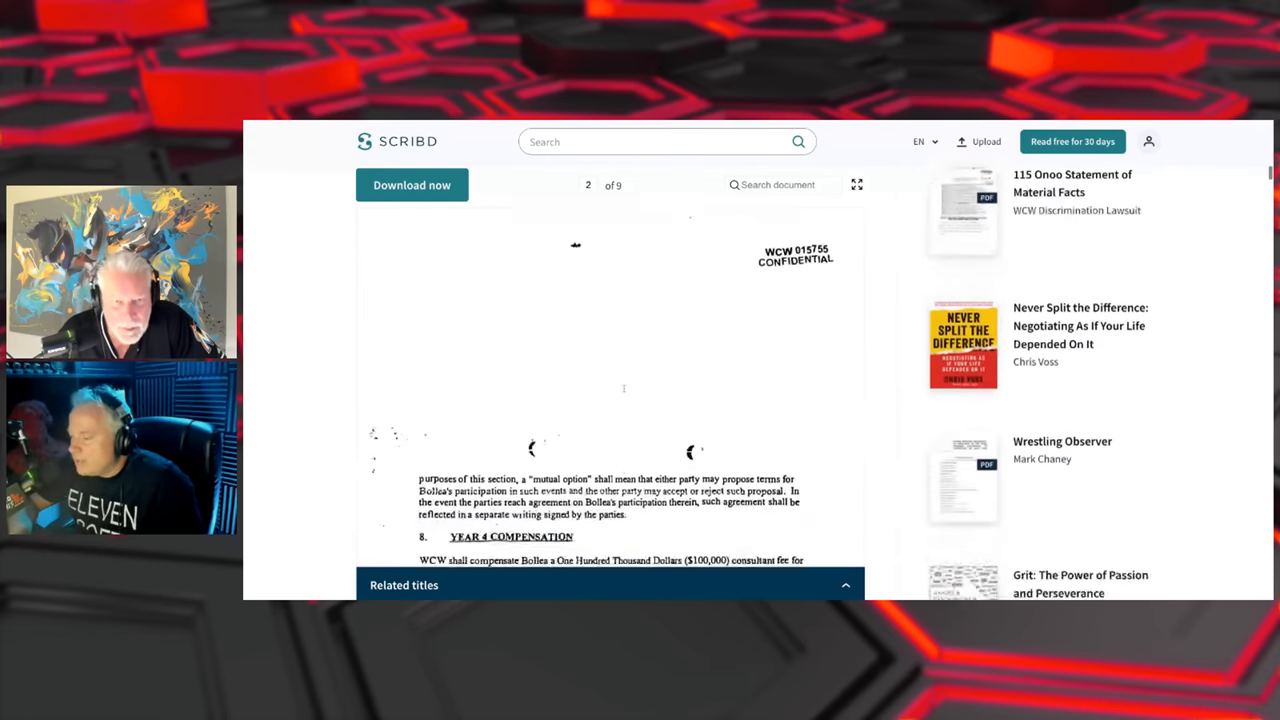
scroll("down", 3)
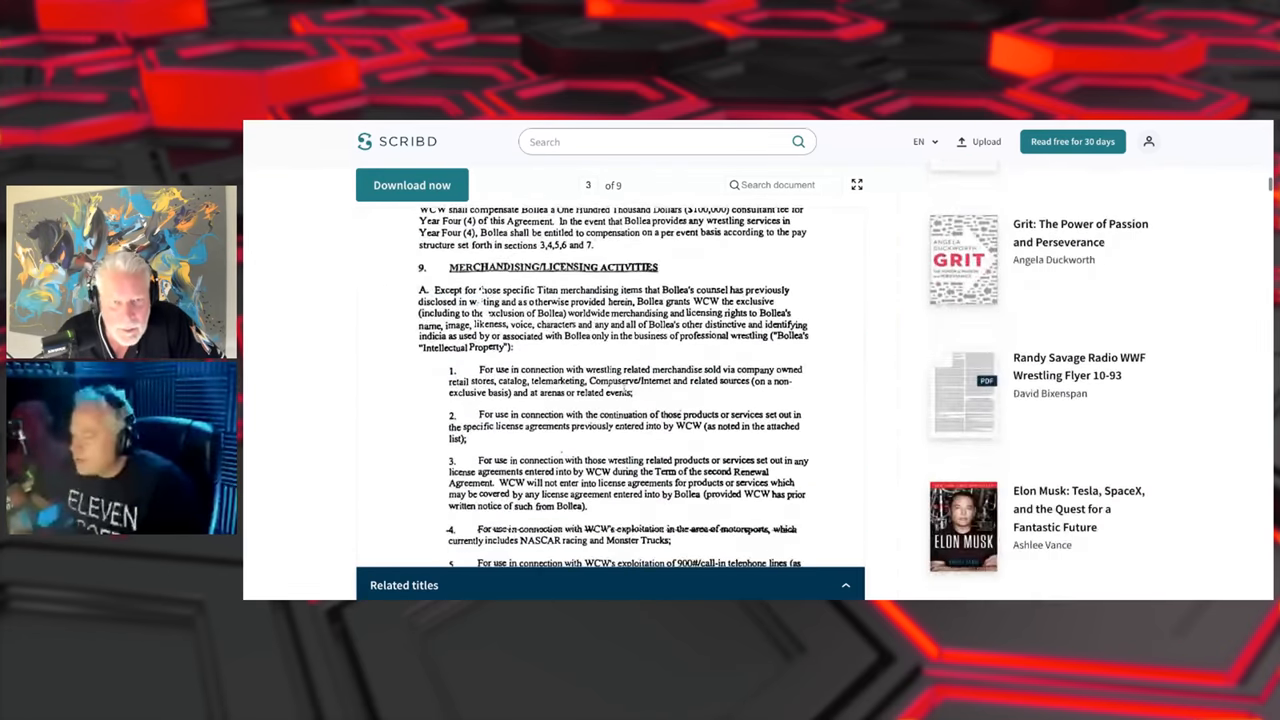
scroll("down", 3)
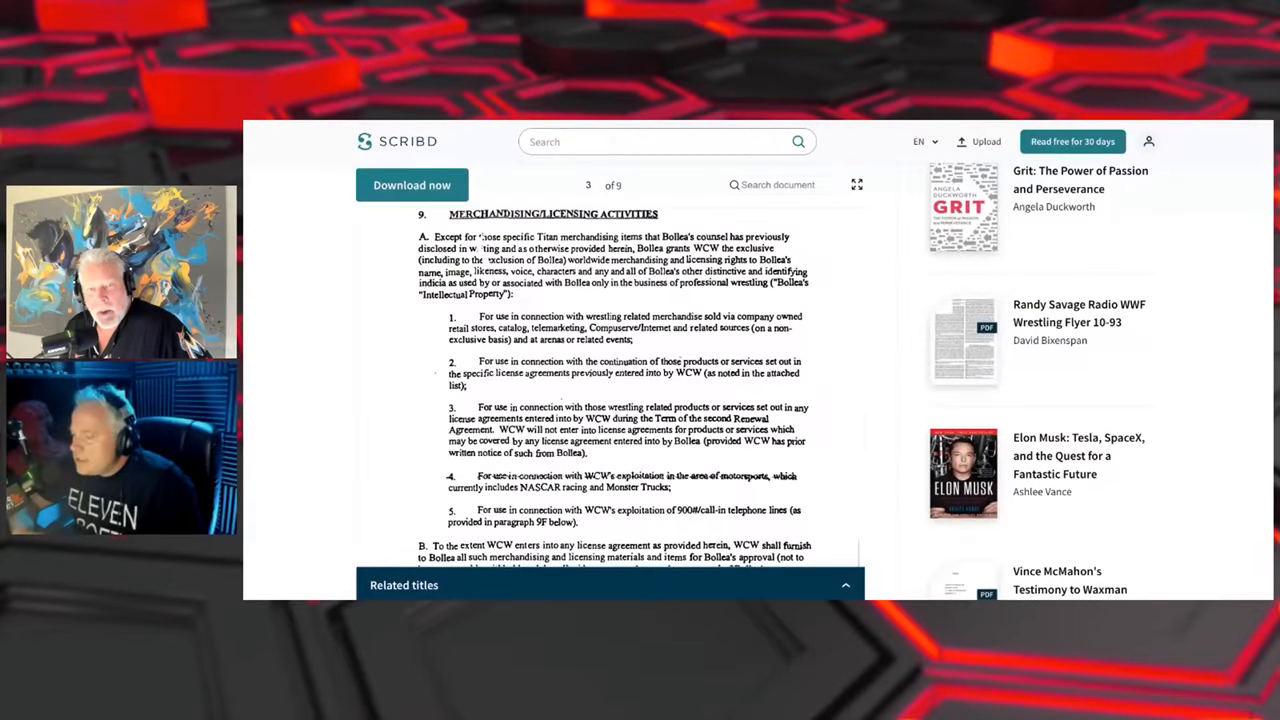
Scroll through section 9 A–C to page four's paragraphs D–F on NWO fee and hotline
scroll("down", 3)
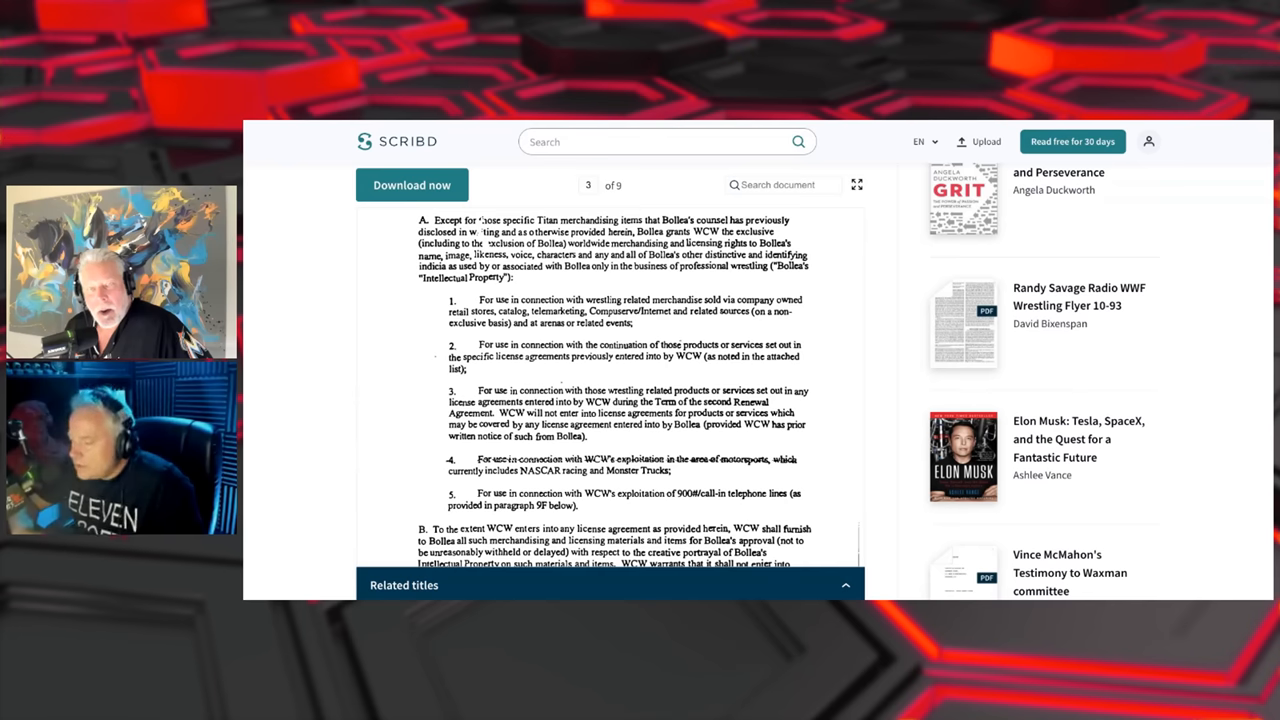
scroll("down", 3)
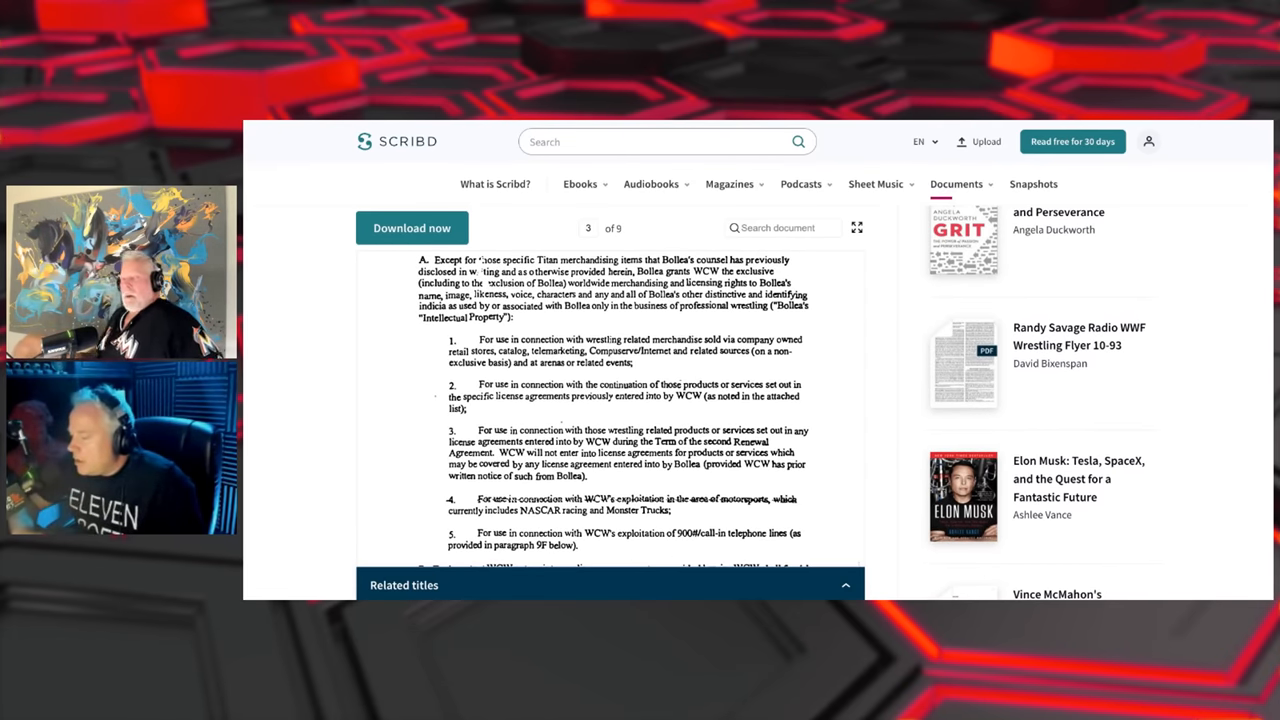
scroll("down", 3)
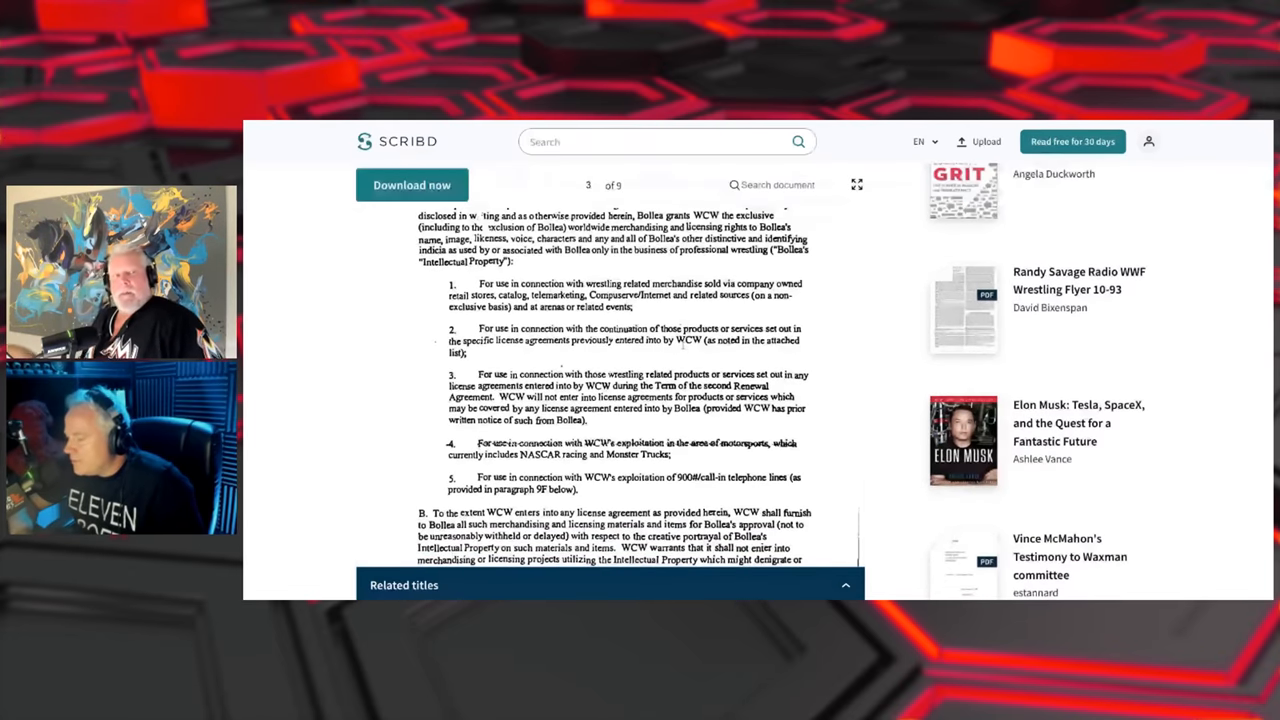
scroll("down", 3)
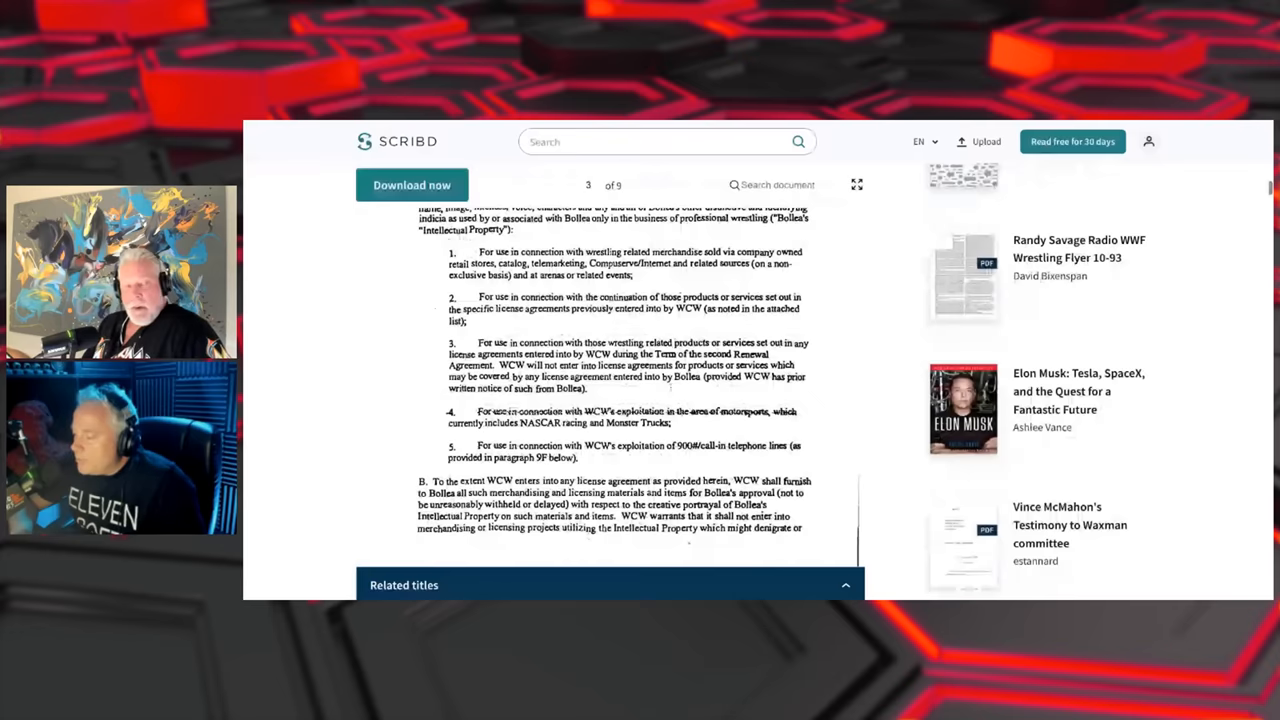
scroll("down", 3)
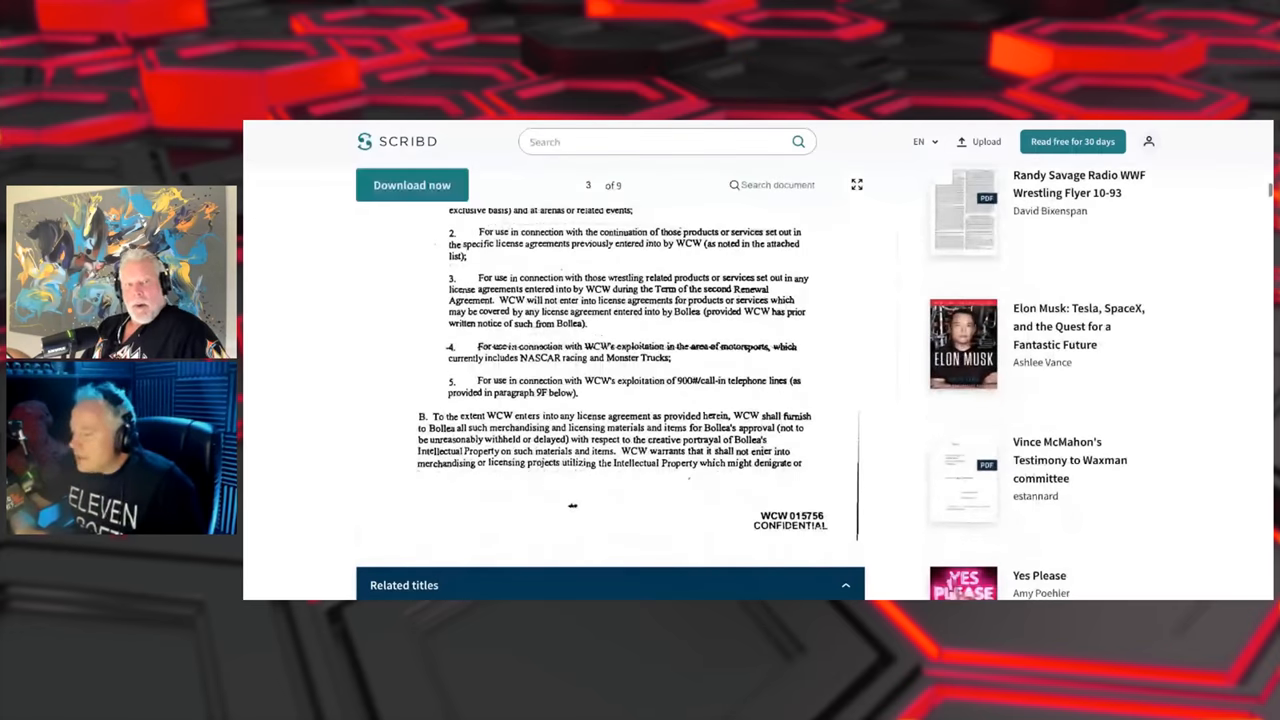
scroll("down", 3)
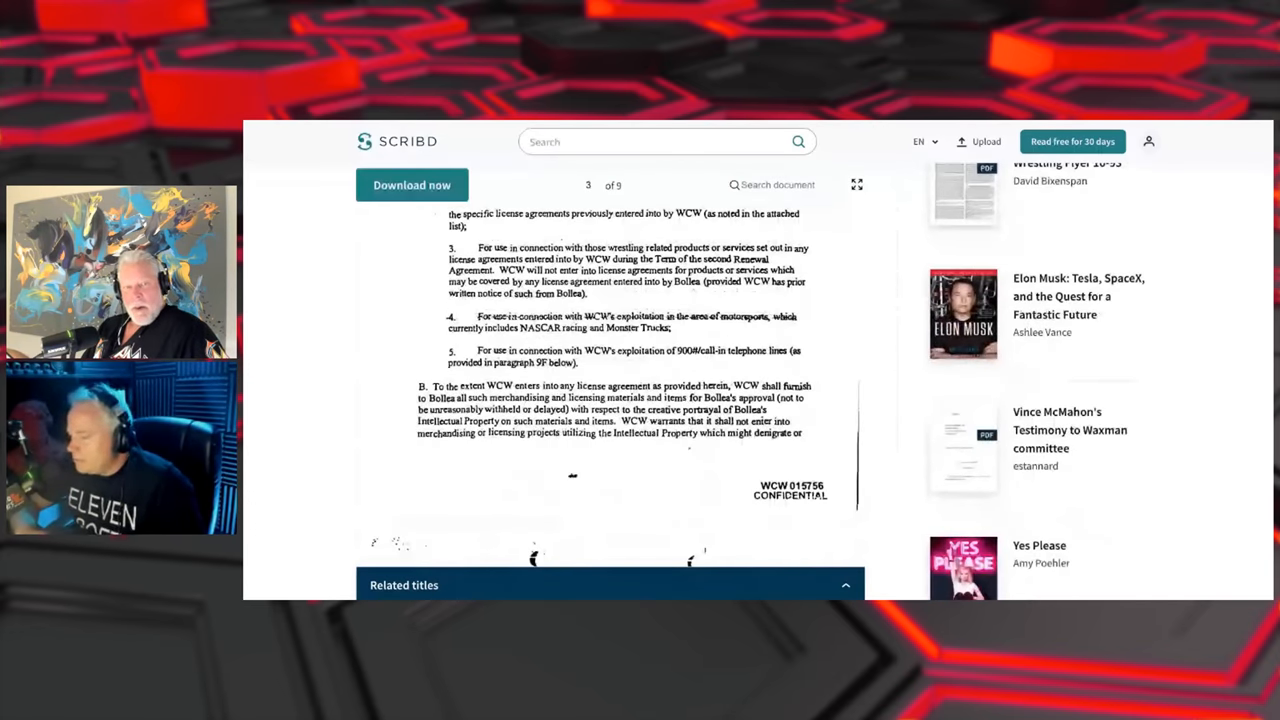
scroll("down", 3)
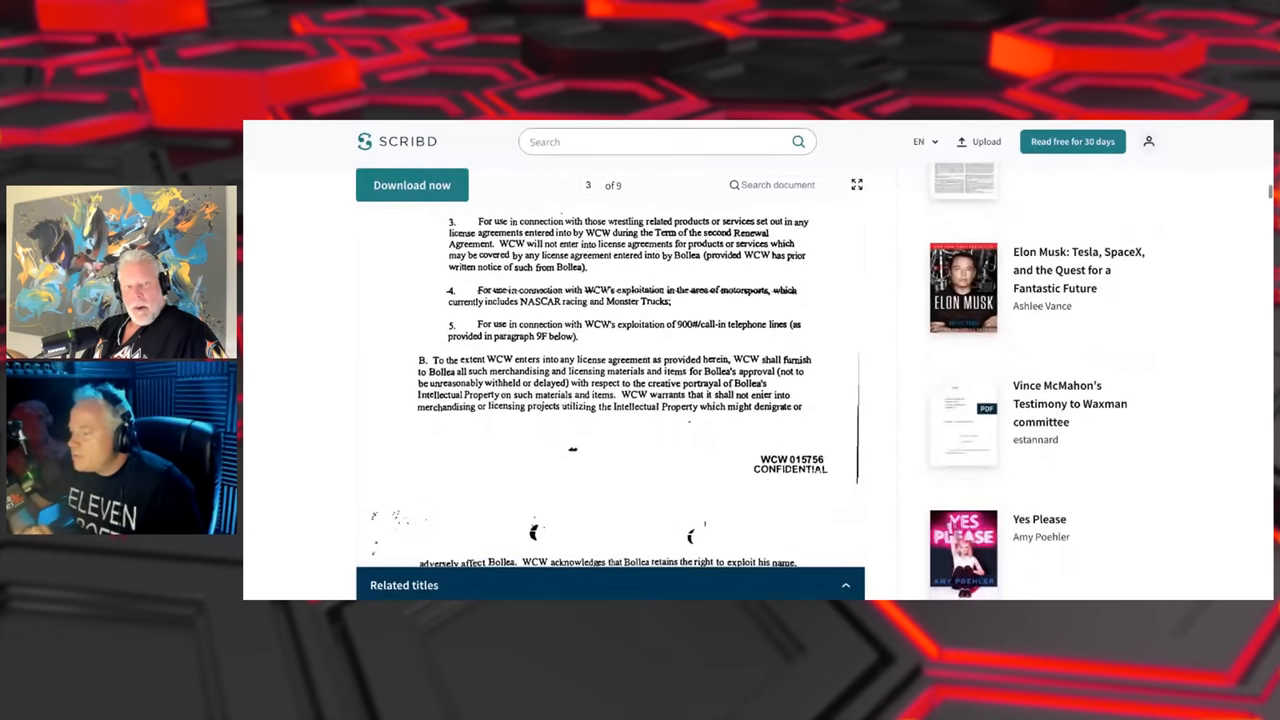
scroll("down", 3)
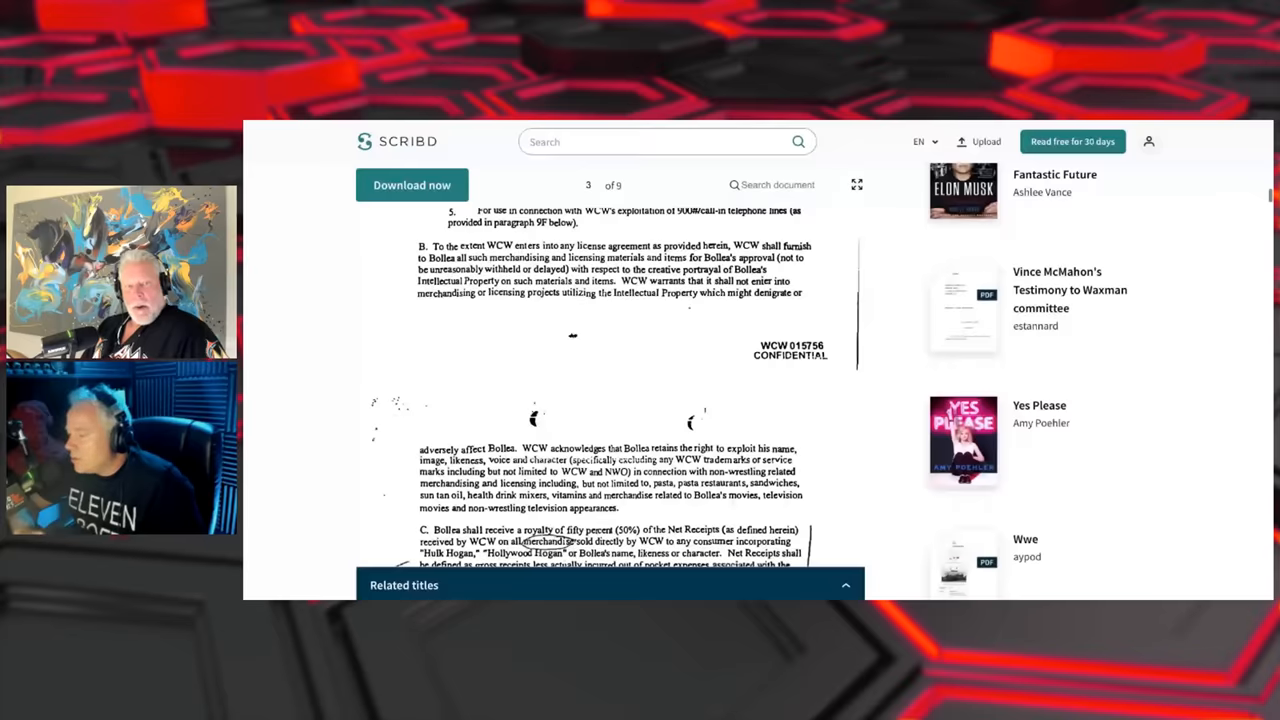
scroll("down", 3)
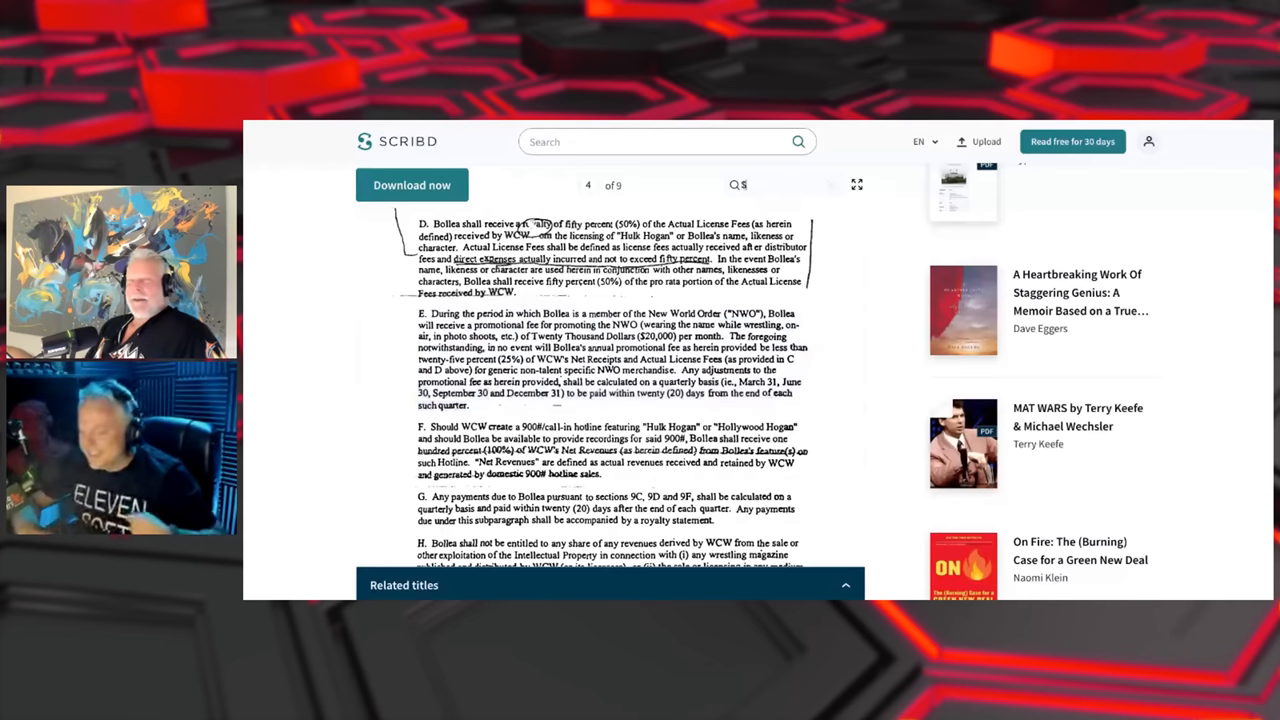
Search for '175' and then '900', ending on the 900 hotline paragraph F
type("175")
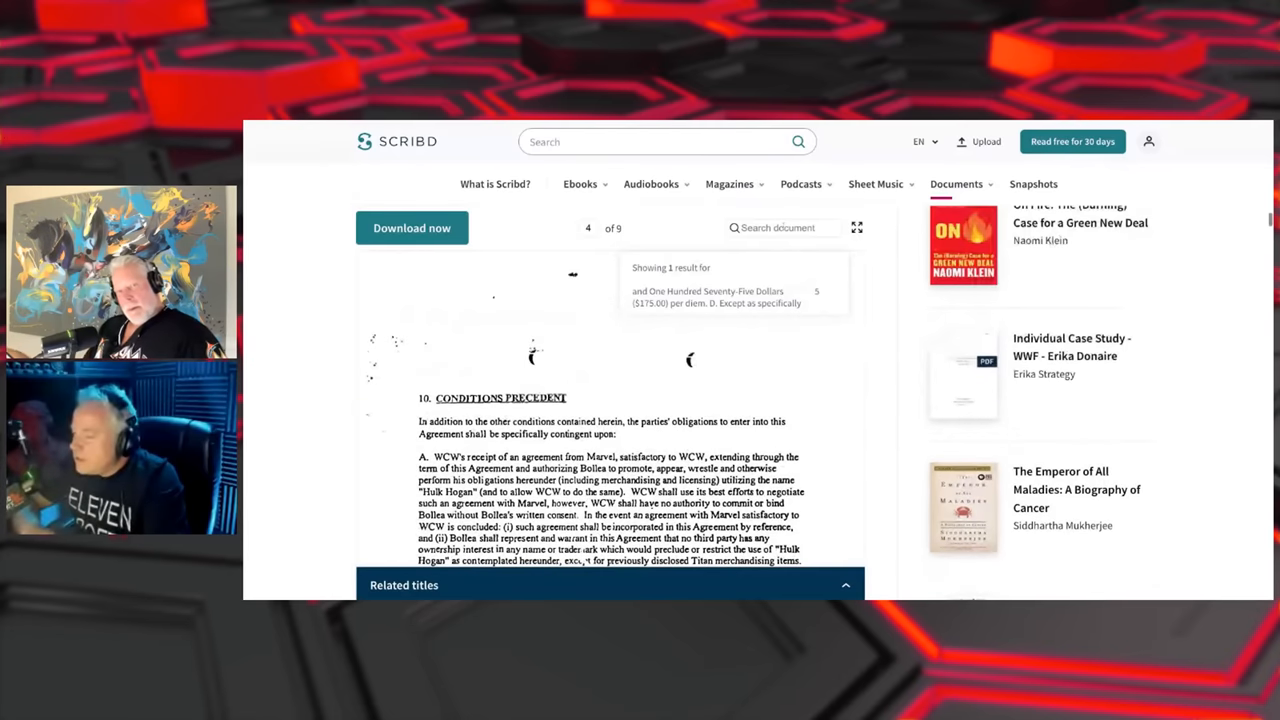
type("900")
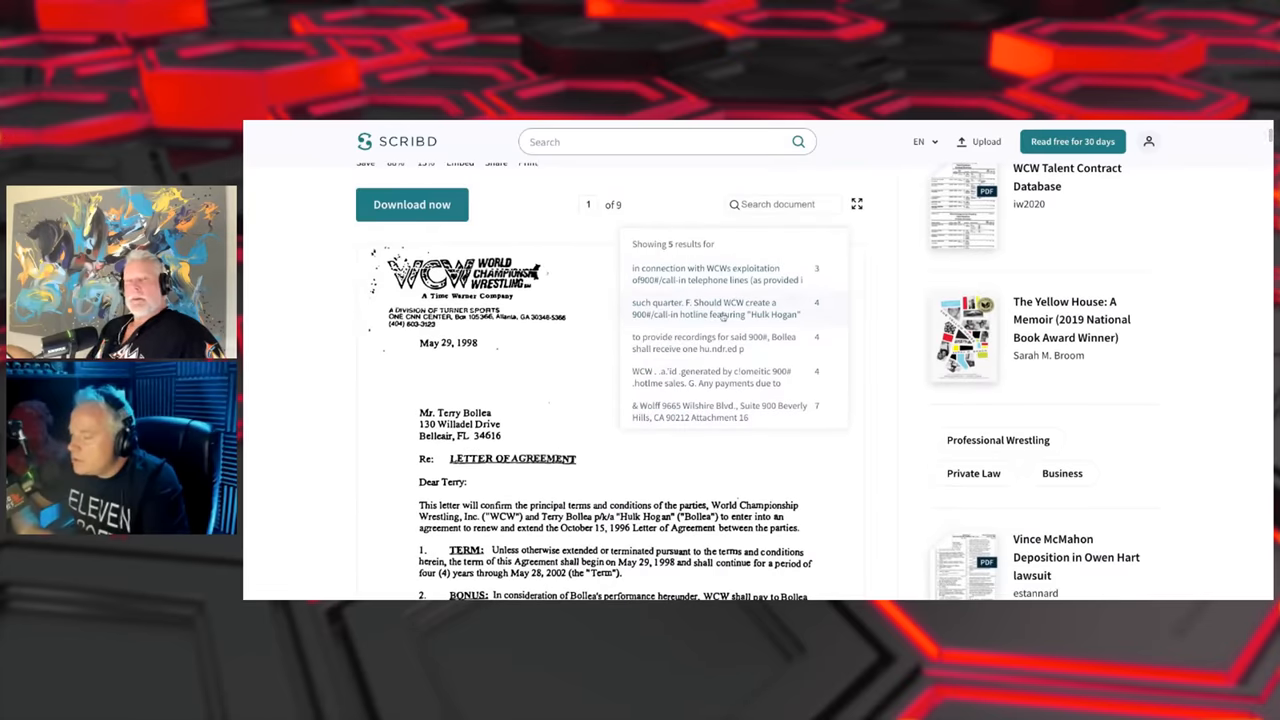
scroll("down", 3)
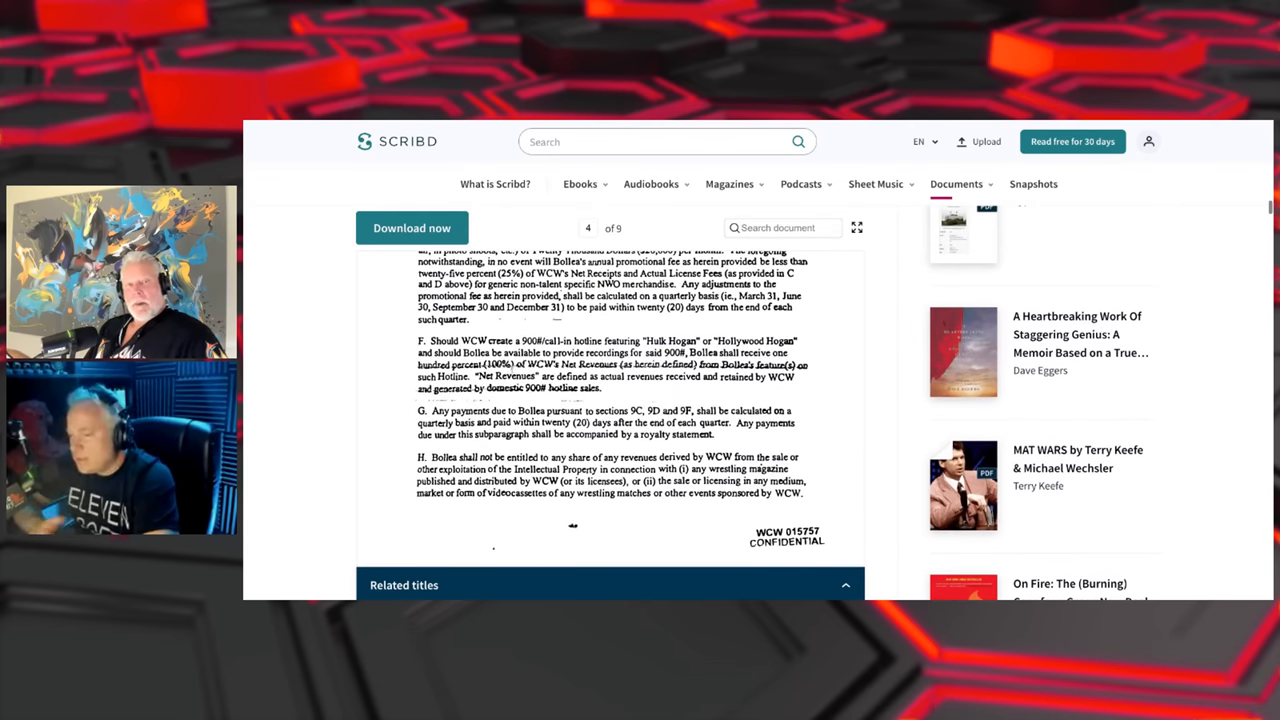
Highlight 'one hundred percent (100%)' in paragraph F, then read down to section 10
left_click_drag(690, 352, 515, 364)
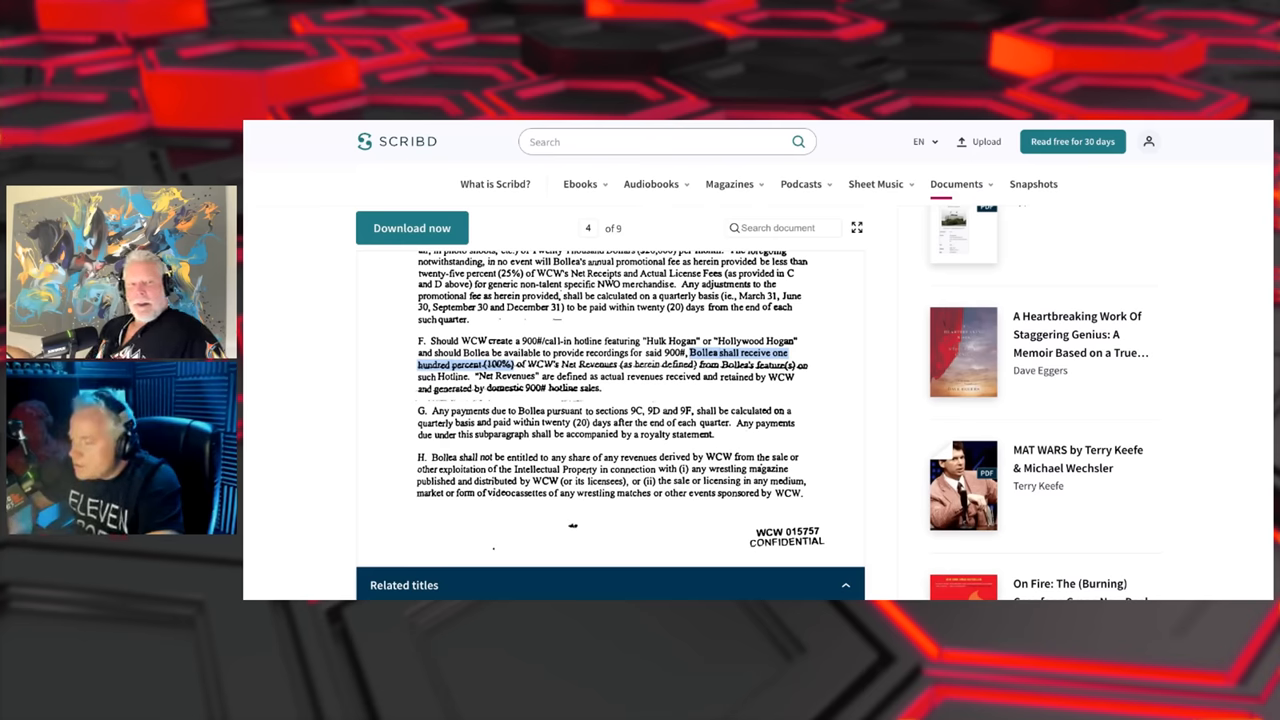
scroll("down", 3)
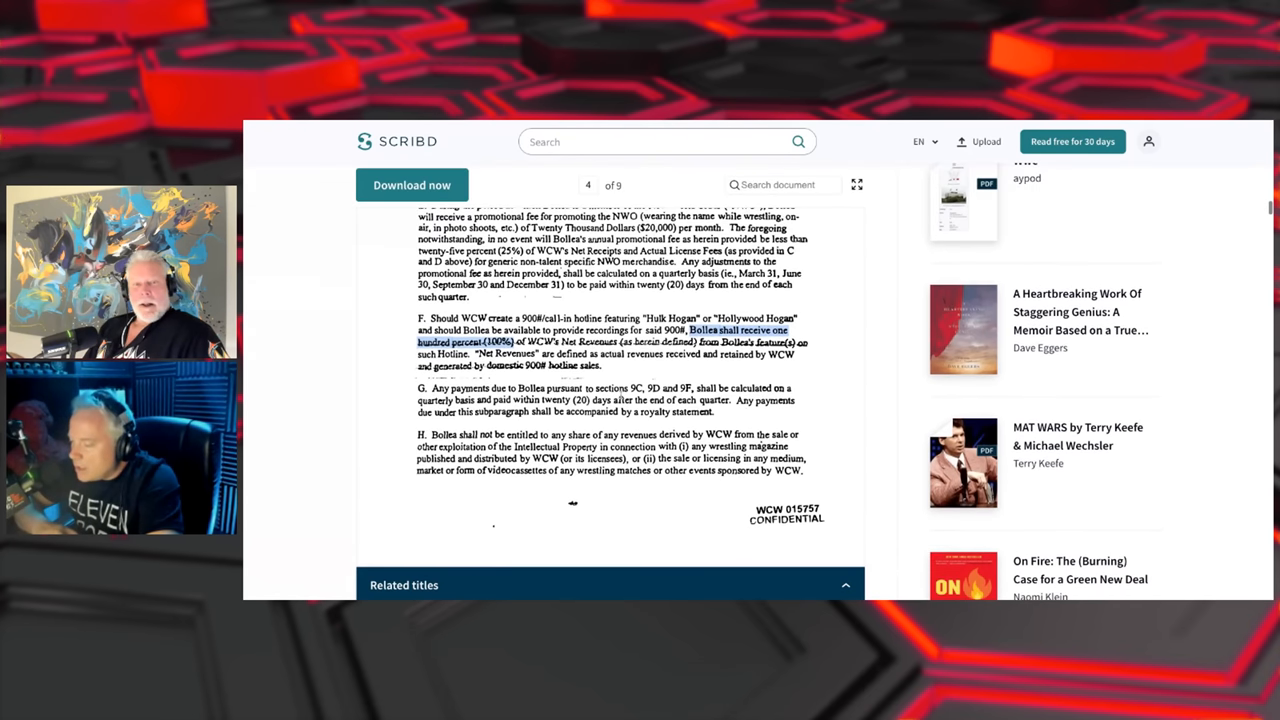
scroll("down", 3)
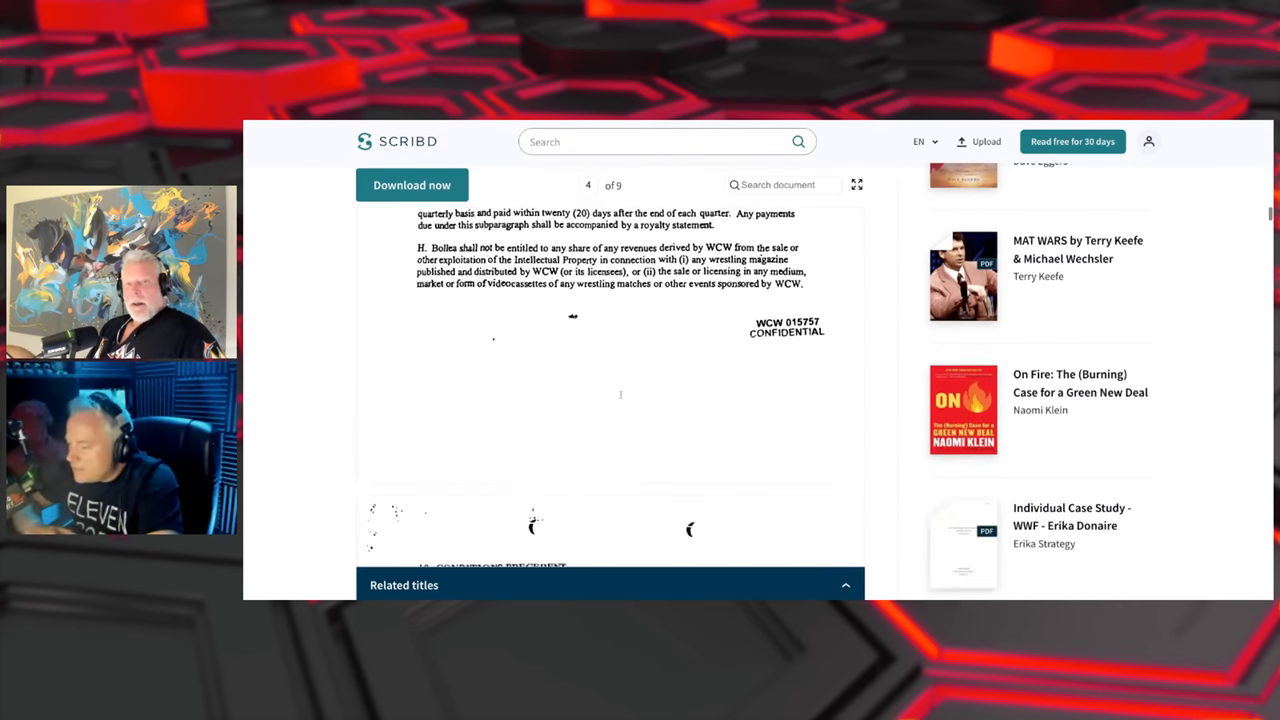
scroll("down", 3)
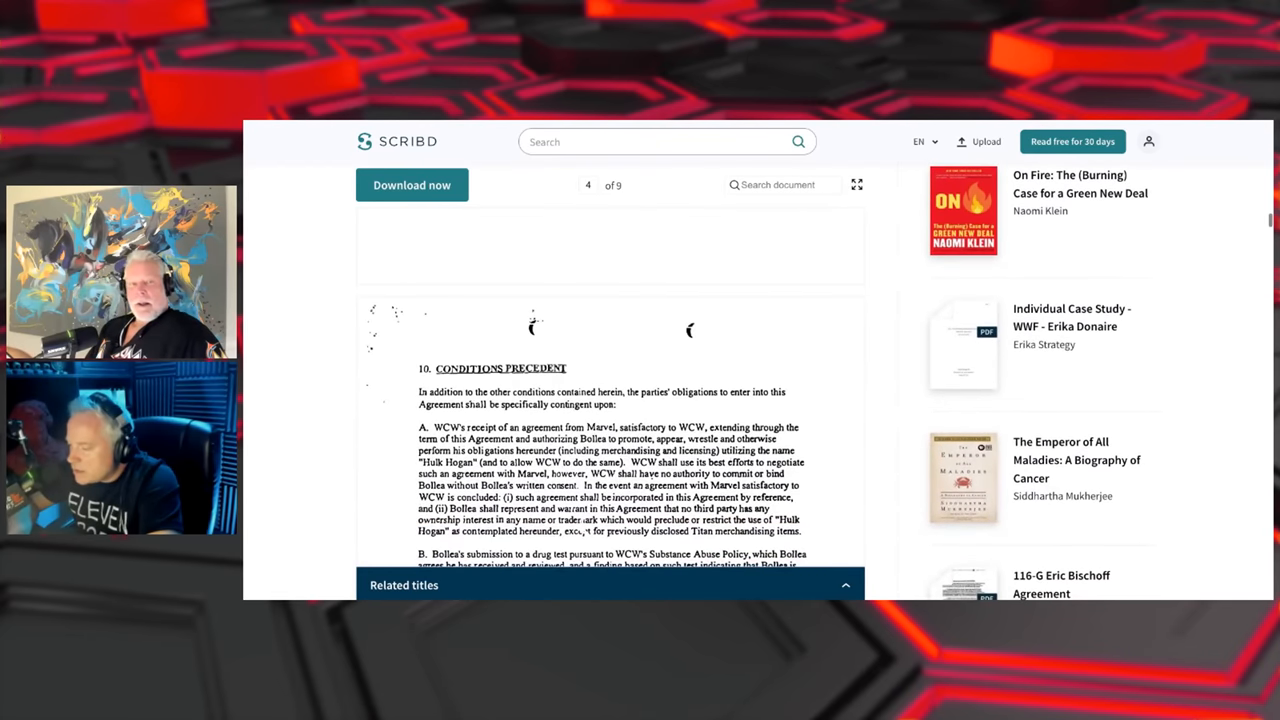
scroll("down", 3)
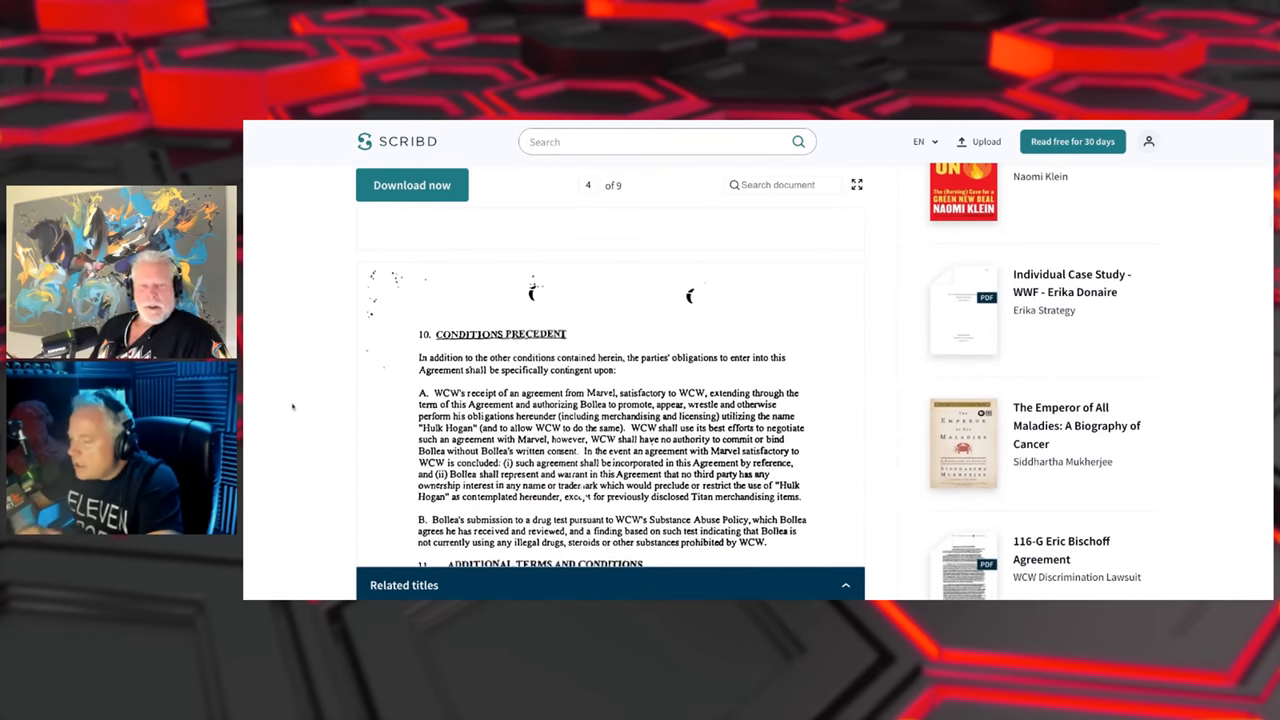